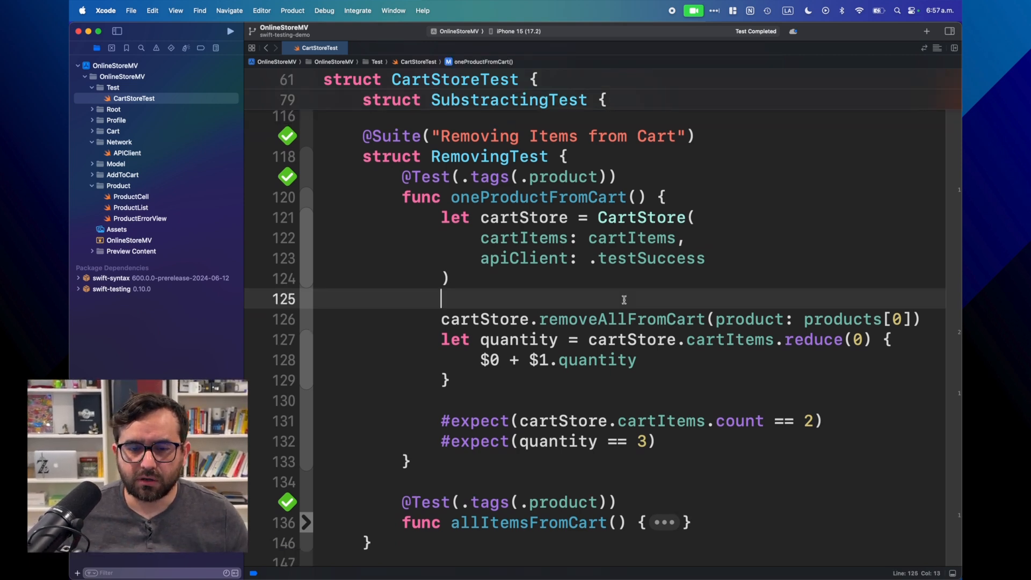
Scroll to the top of CartStoreTest.swift and unfold the sample products array
double_click(537, 196)
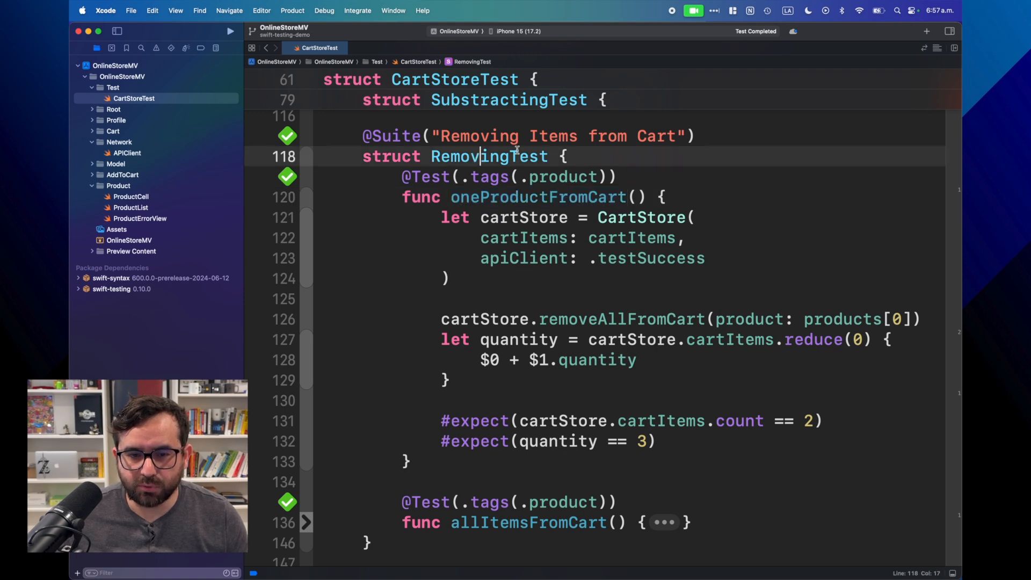
scroll(up, 3)
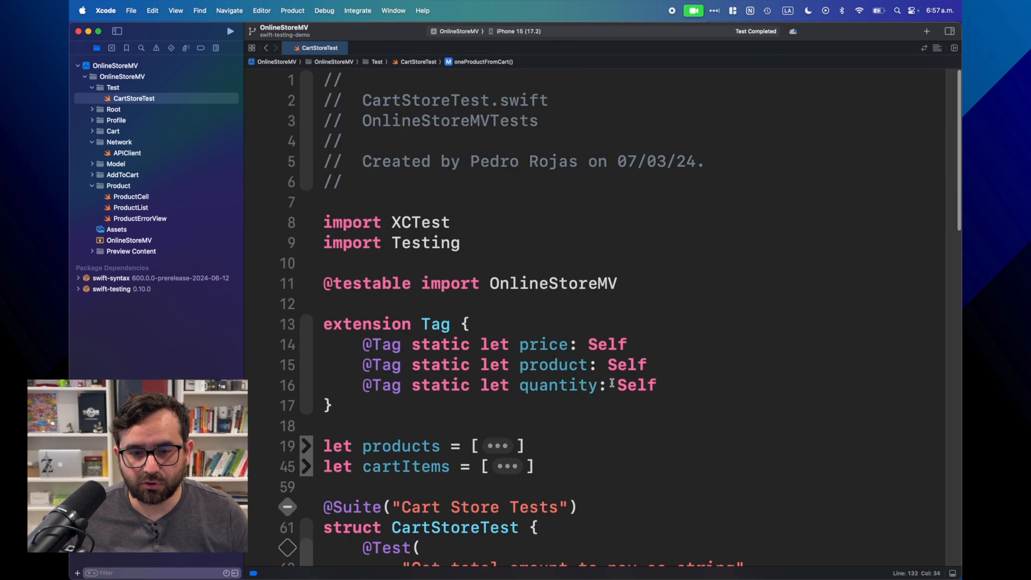
scroll(down, 3)
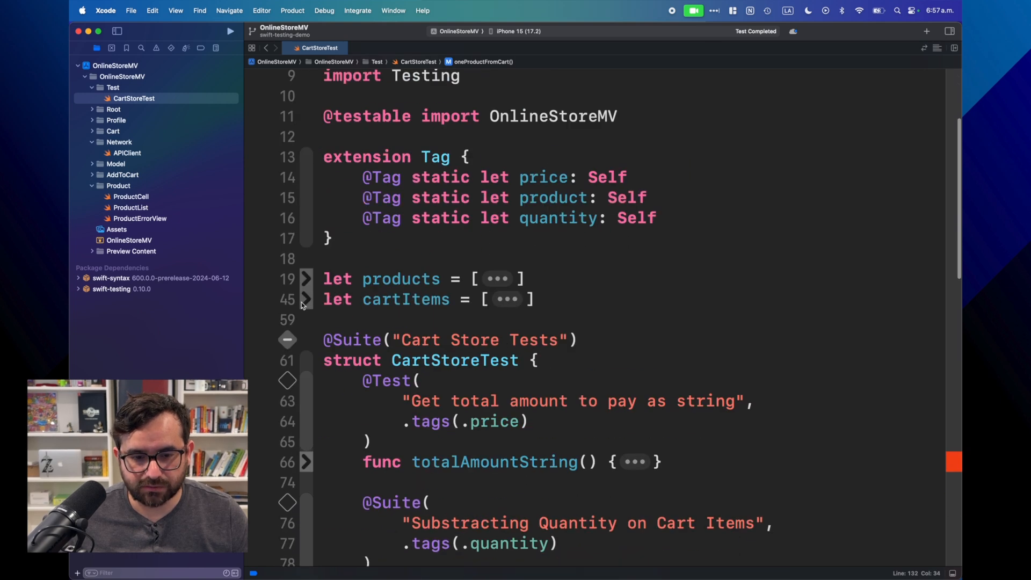
click(304, 278)
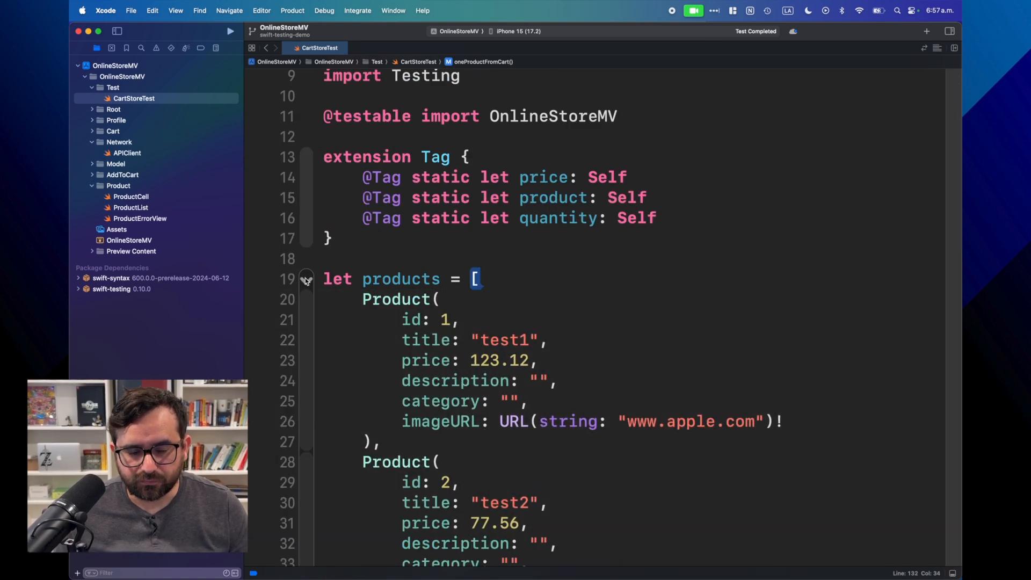
scroll(up, 3)
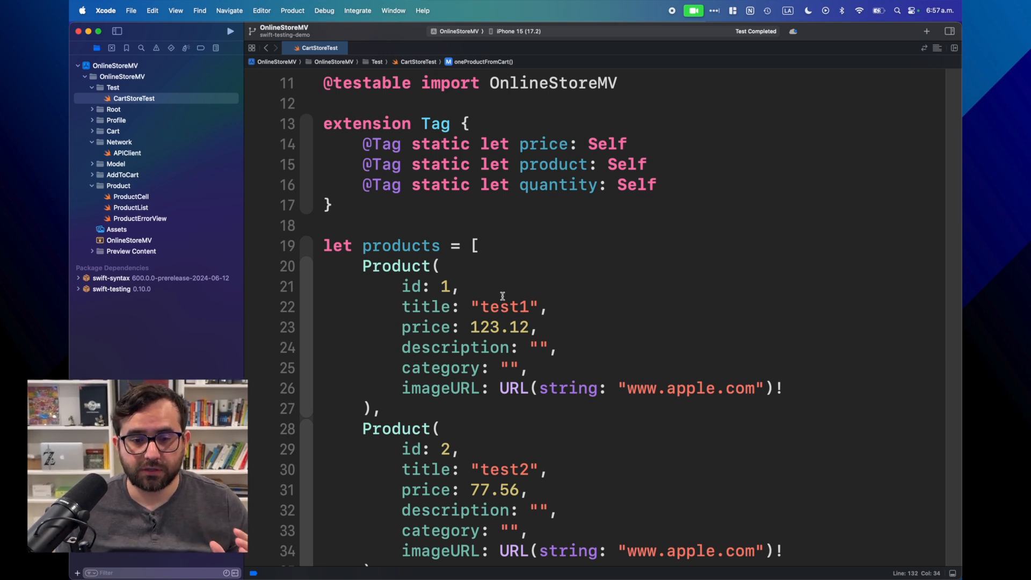
mouse_move(465, 288)
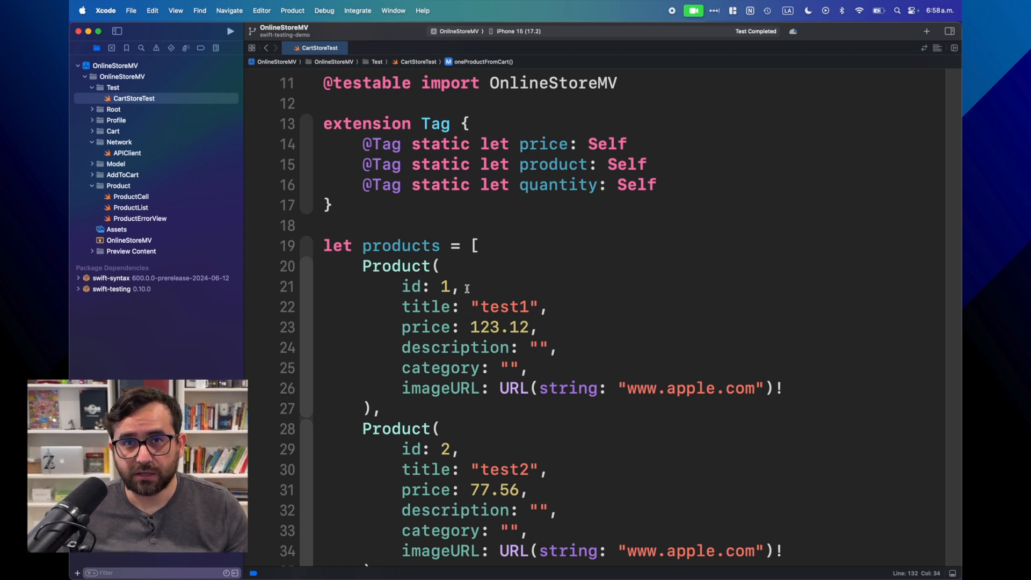
mouse_move(705, 258)
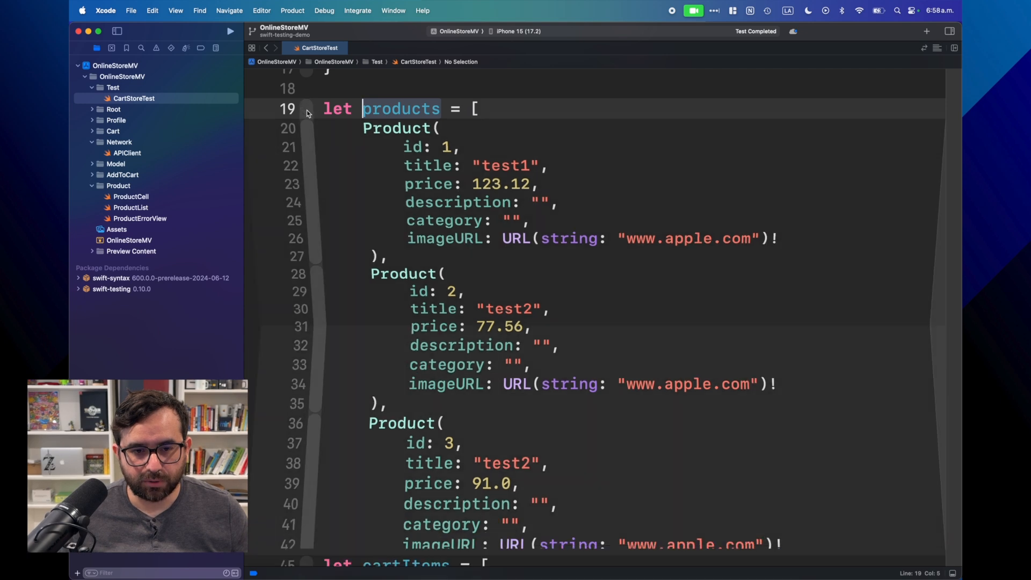
Fold the products array, review the cartItems quantities, then fold cartItems again
click(306, 109)
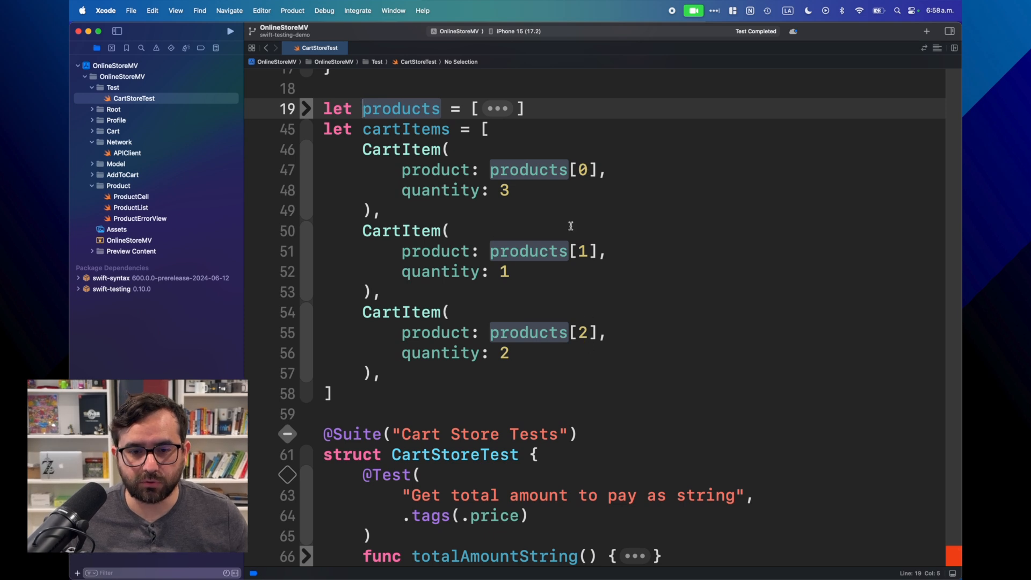
mouse_move(495, 303)
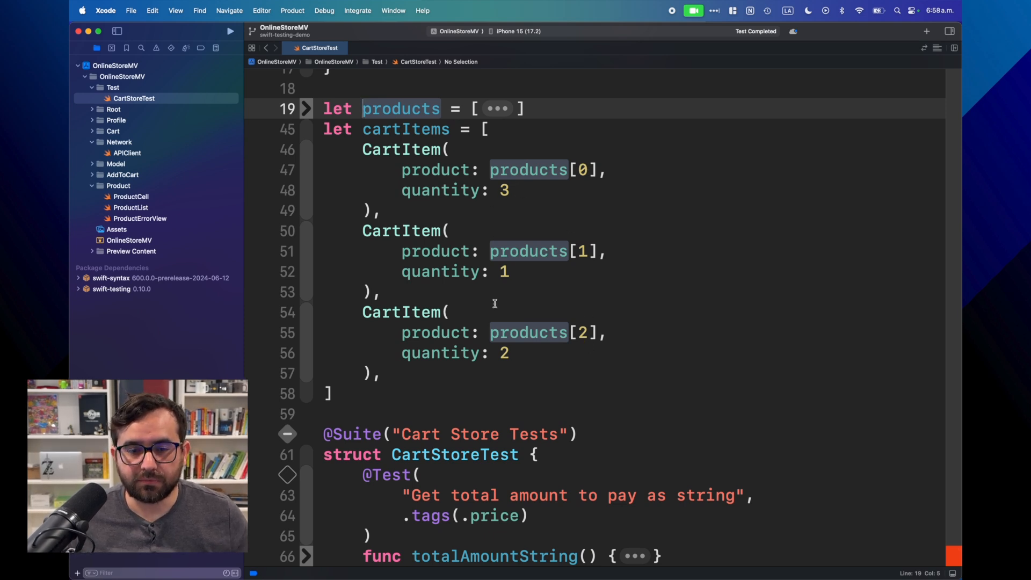
double_click(505, 190)
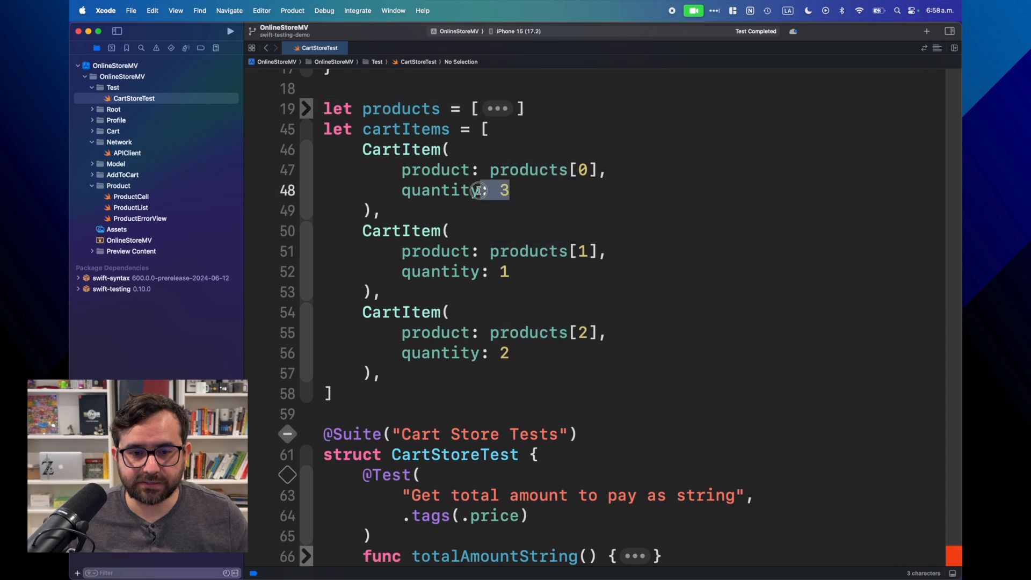
click(490, 190)
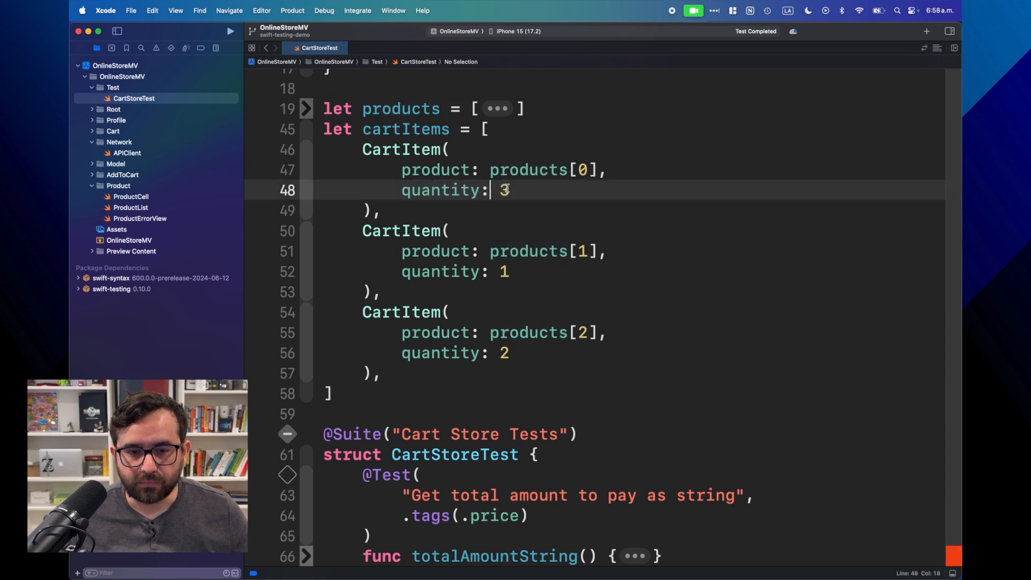
mouse_move(533, 189)
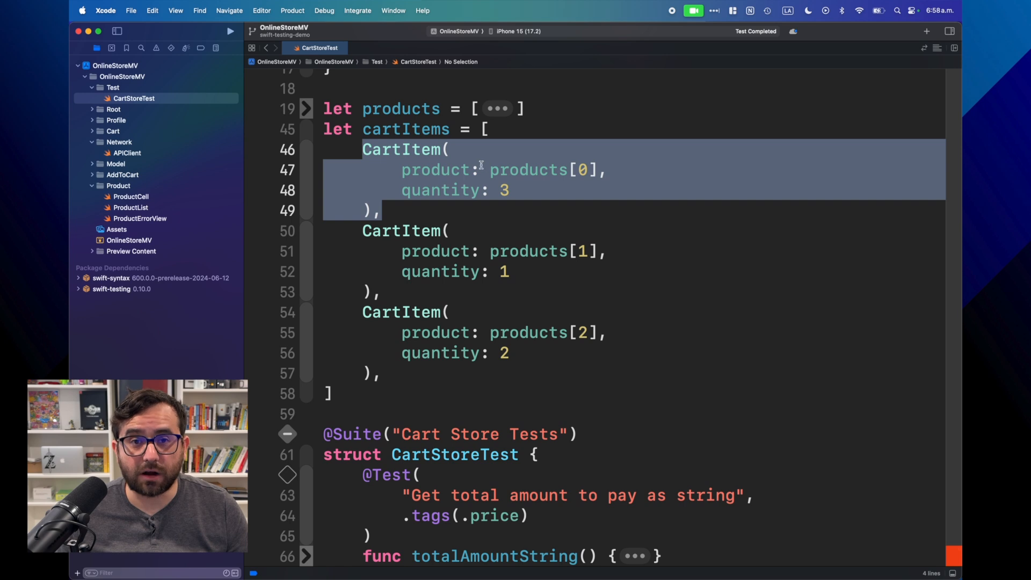
mouse_move(519, 169)
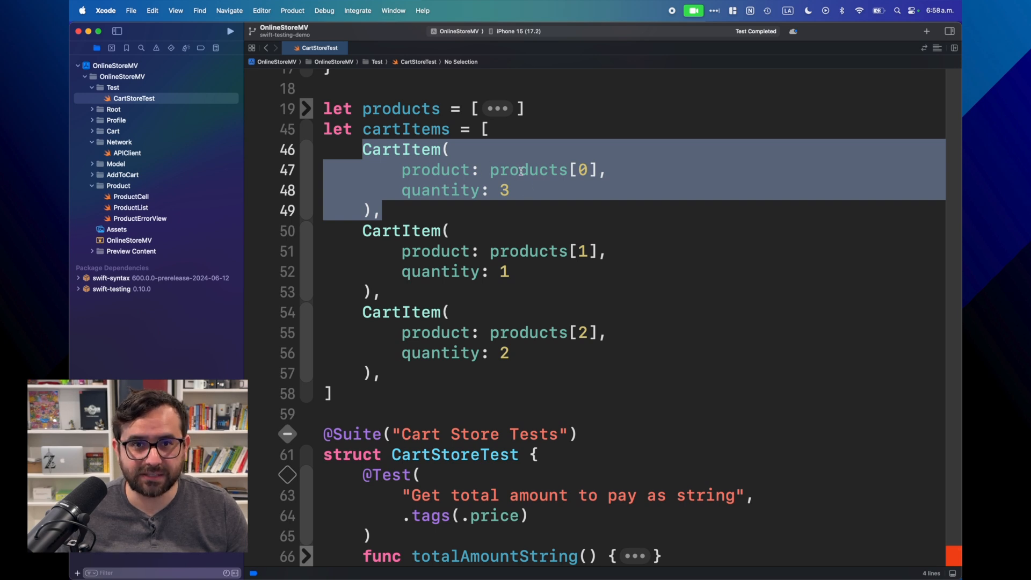
click(526, 170)
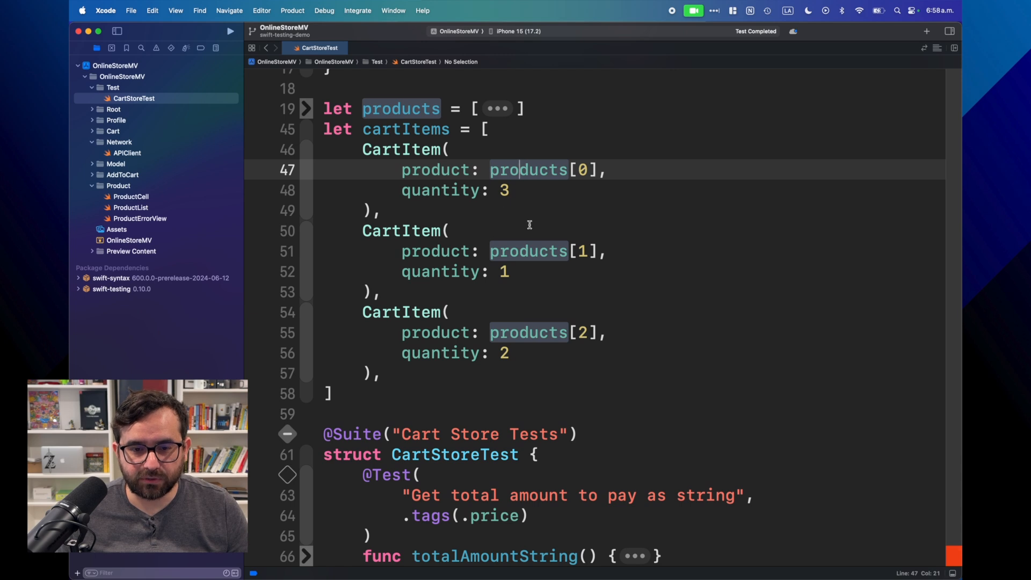
mouse_move(493, 255)
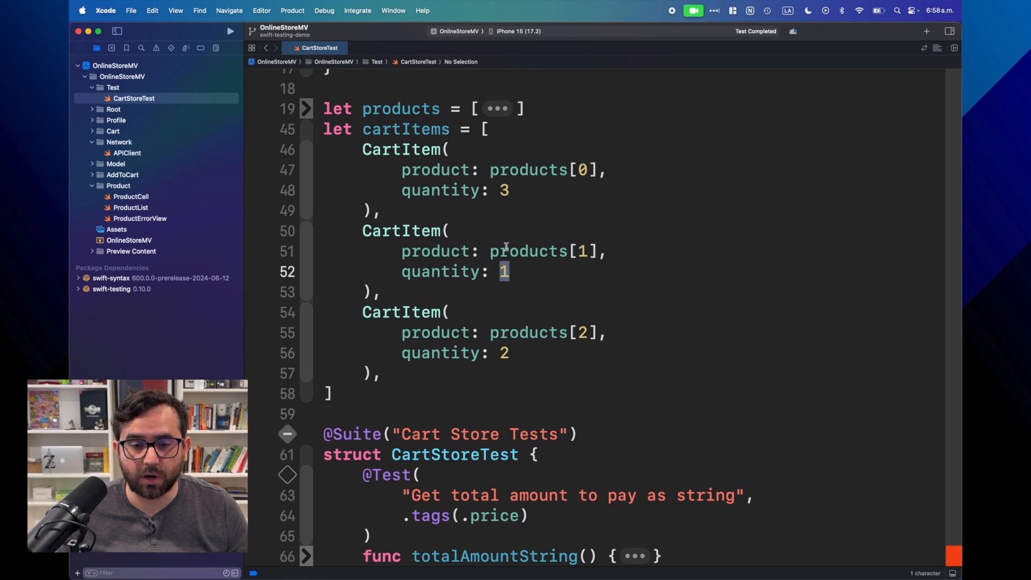
mouse_move(383, 238)
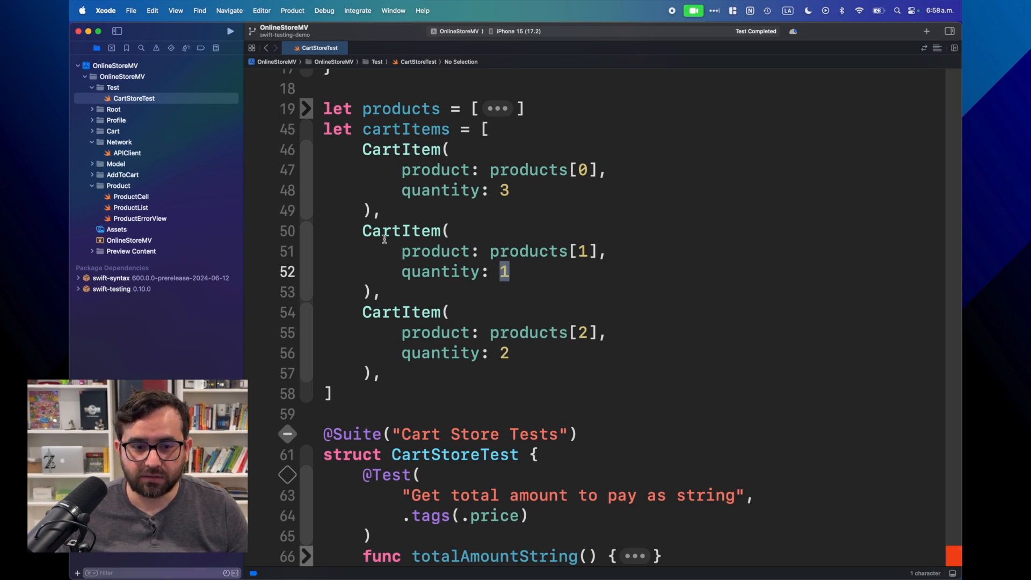
click(511, 190)
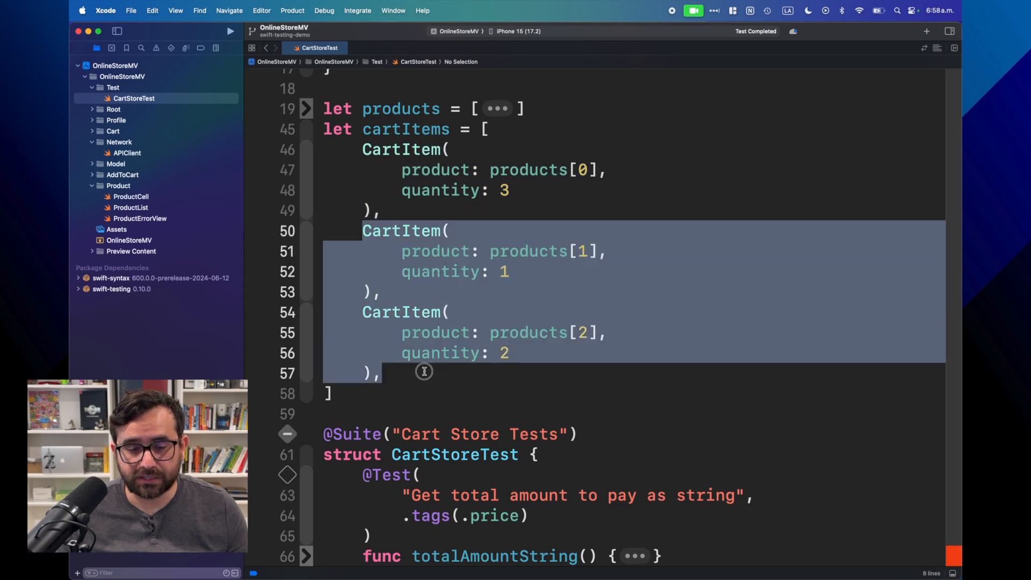
mouse_move(433, 328)
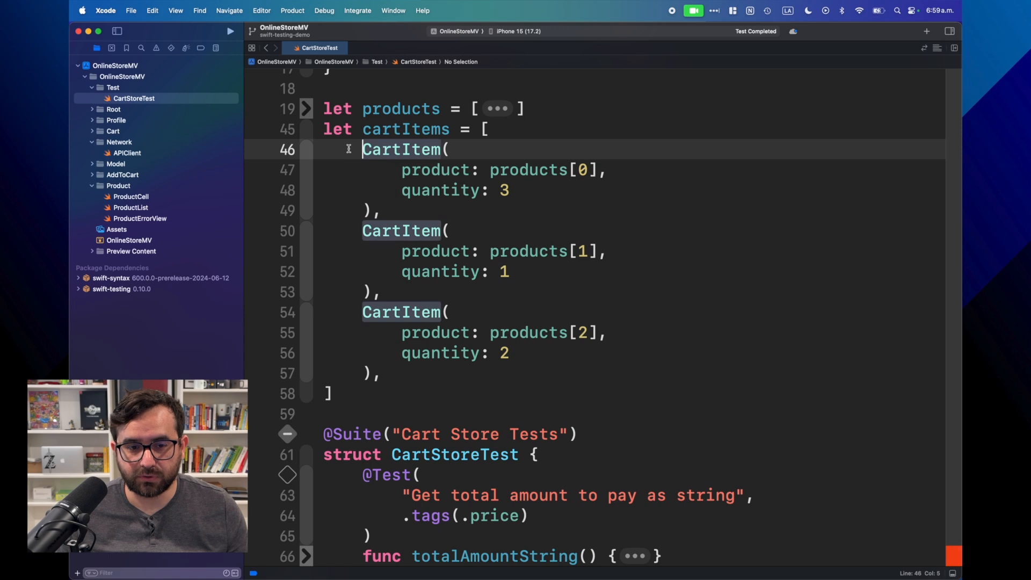
click(305, 128)
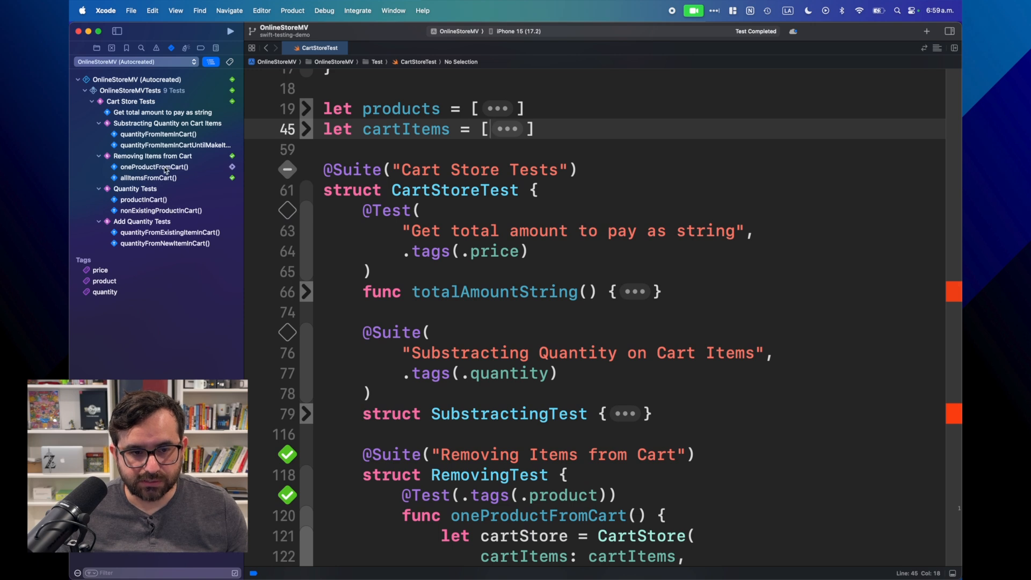
Open oneProductFromCart() from the Test navigator and inspect its products[0] argument and expectations
click(156, 167)
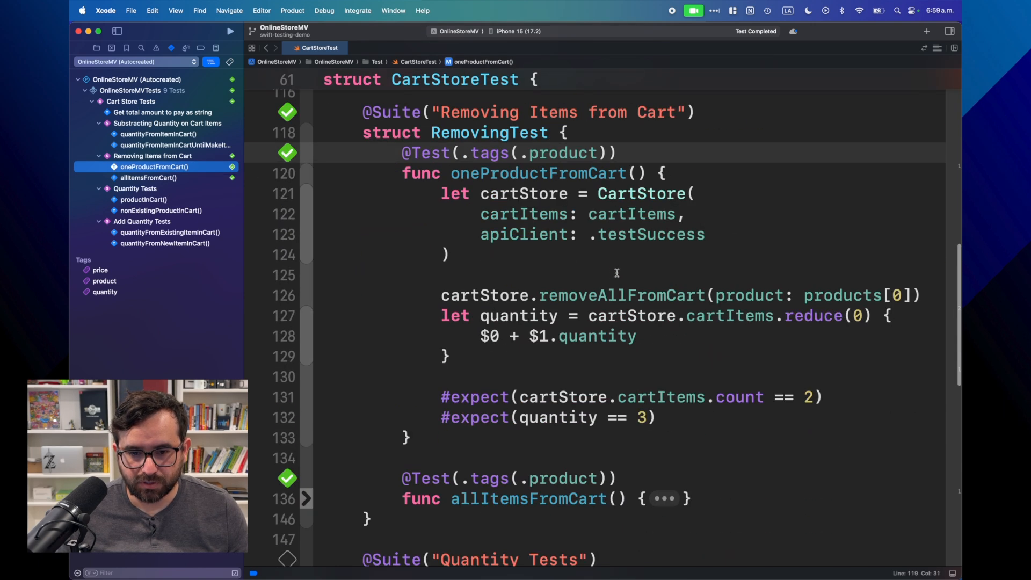
mouse_move(579, 295)
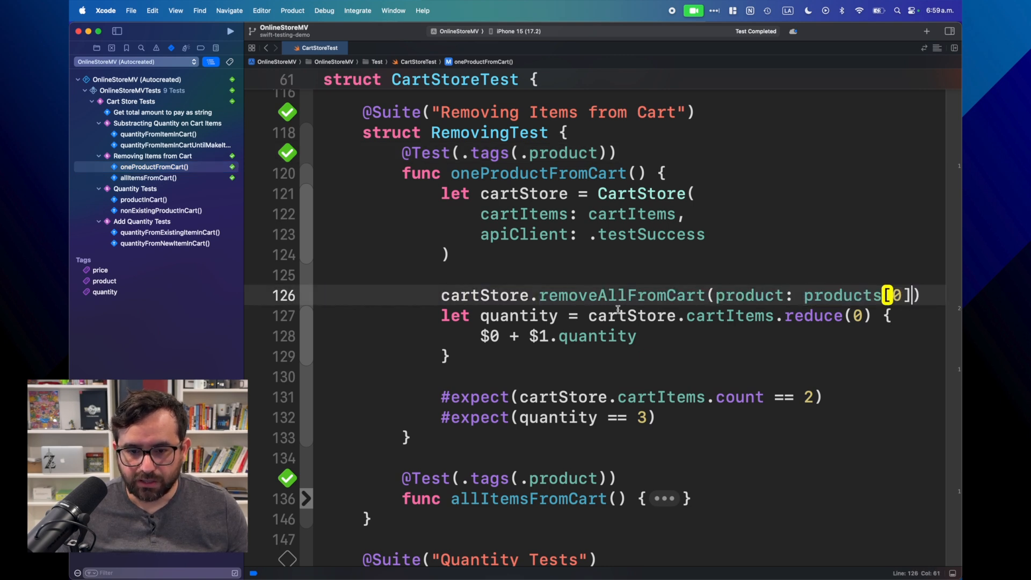
double_click(517, 316)
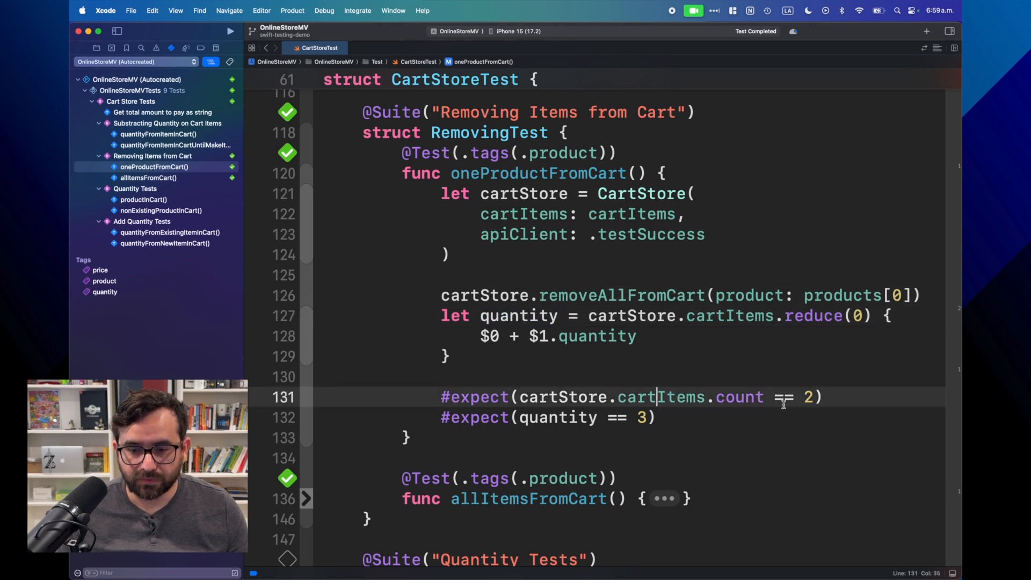
click(634, 416)
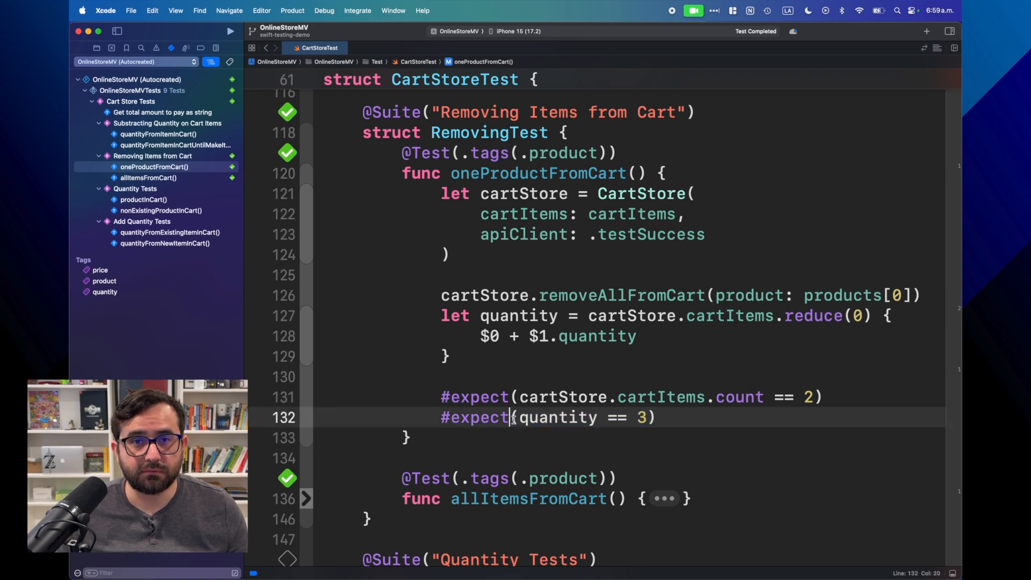
mouse_move(609, 369)
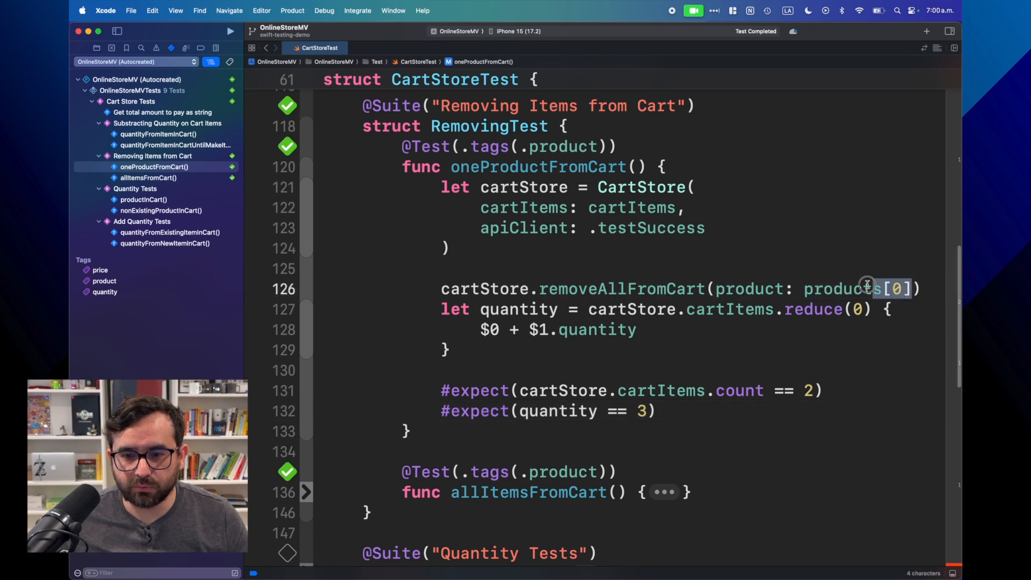
double_click(841, 289)
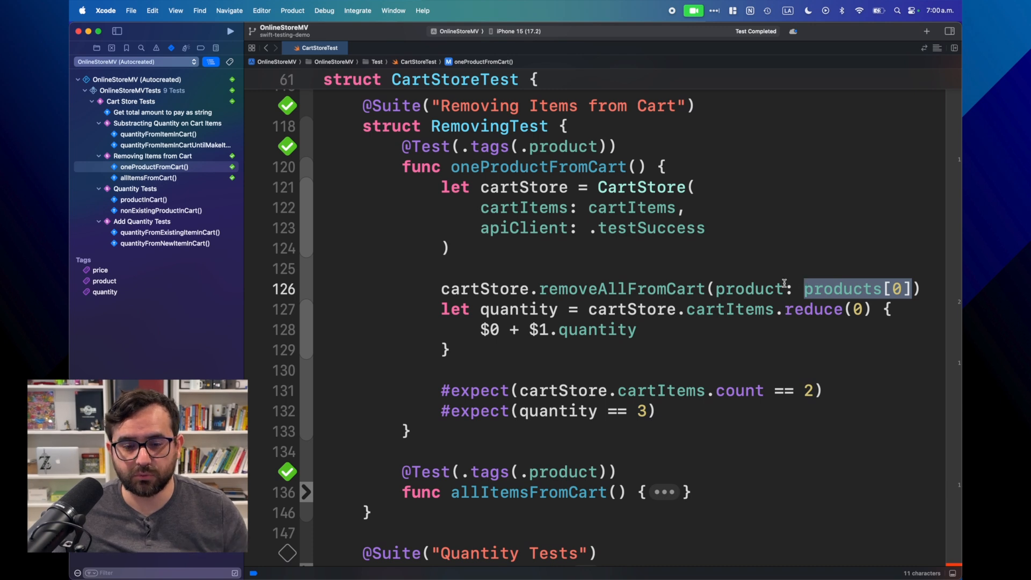
mouse_move(583, 307)
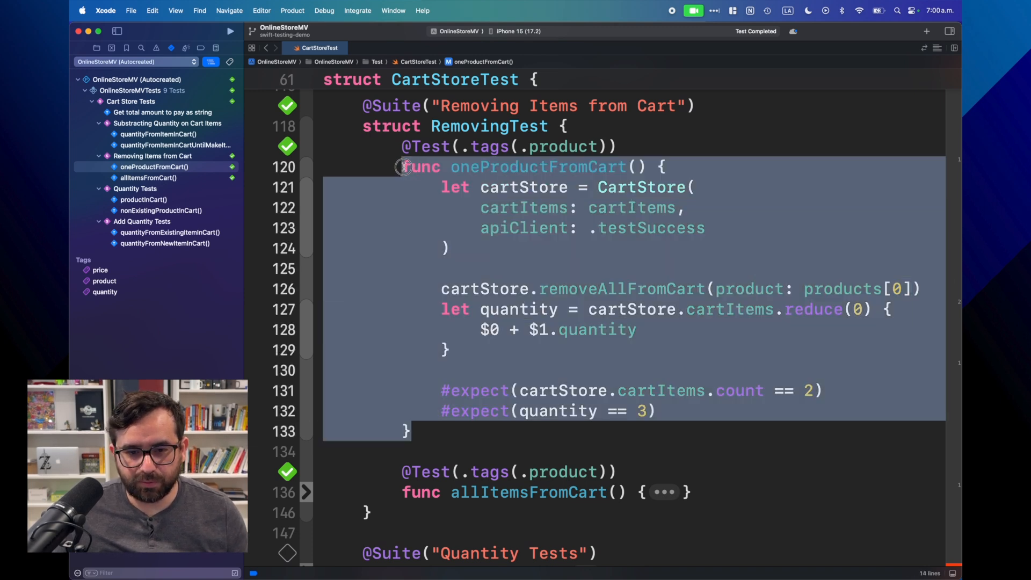
Change the duplicated test to remove products[1] and expect quantity 4
click(425, 428)
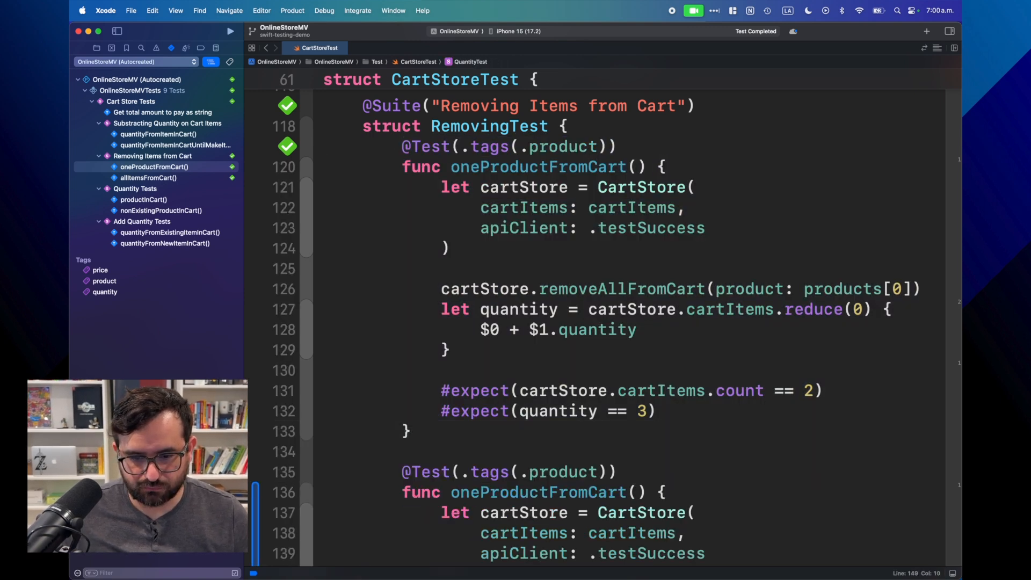
scroll(down, 3)
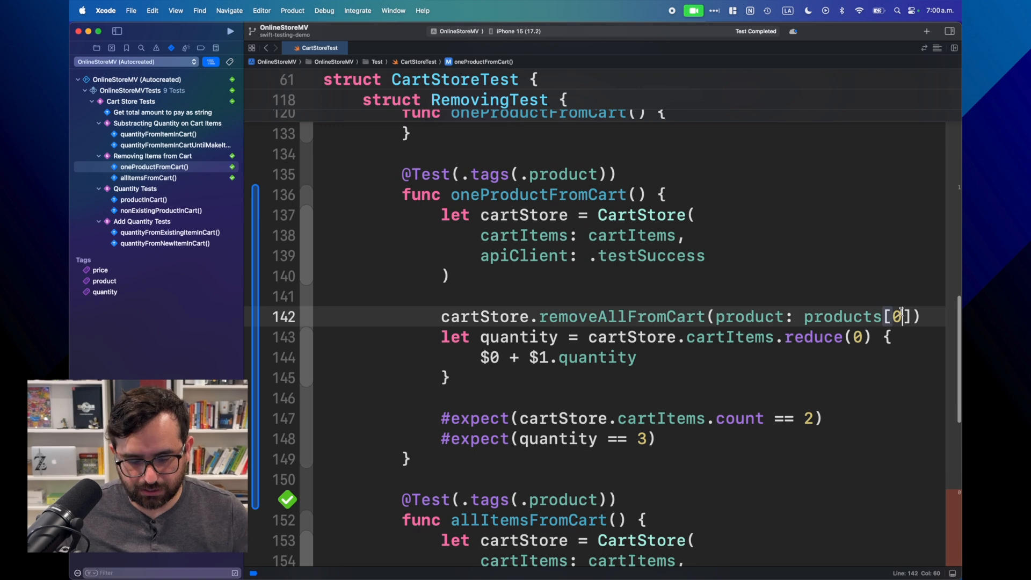
text(1)
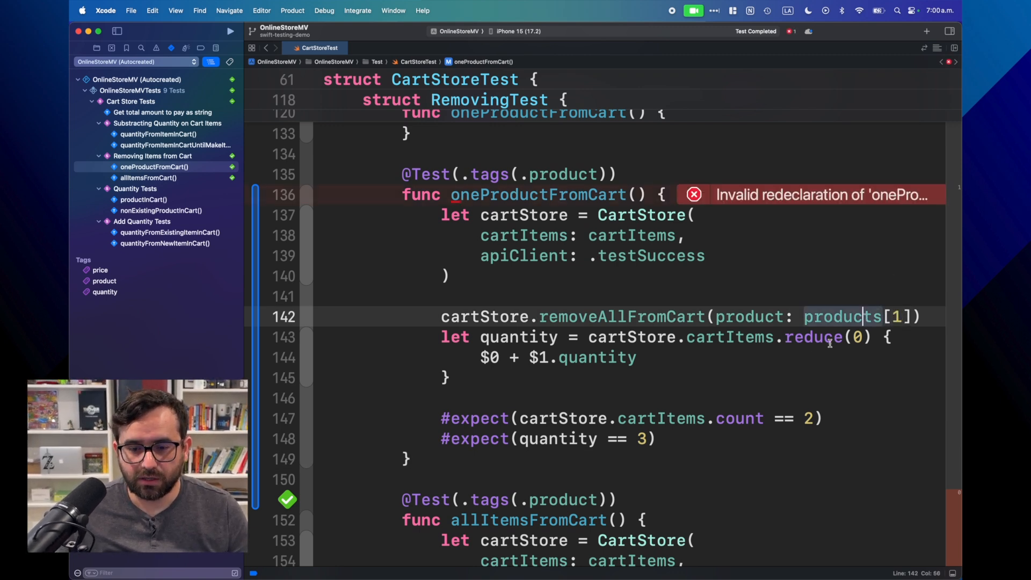
double_click(639, 438)
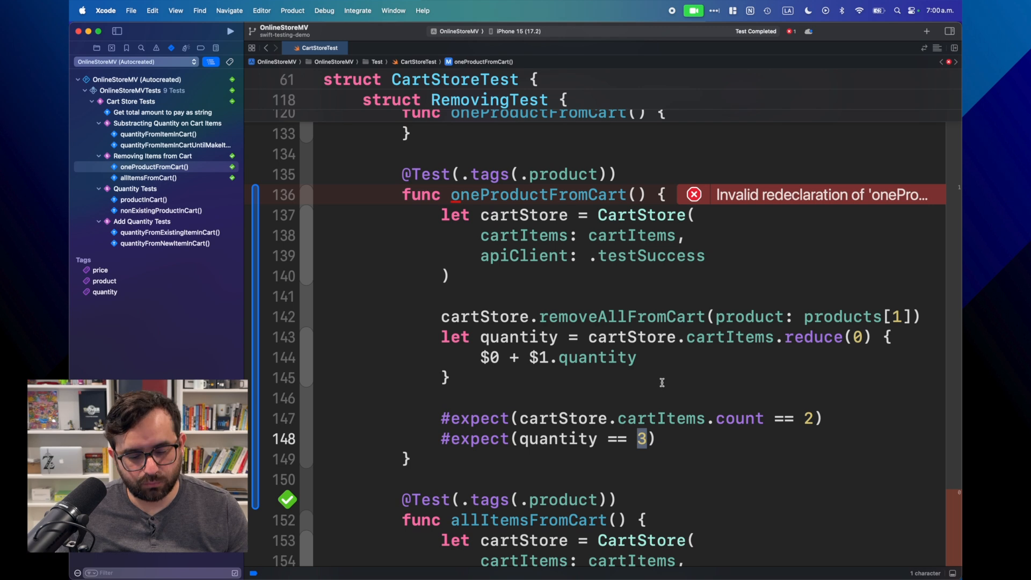
text(4)
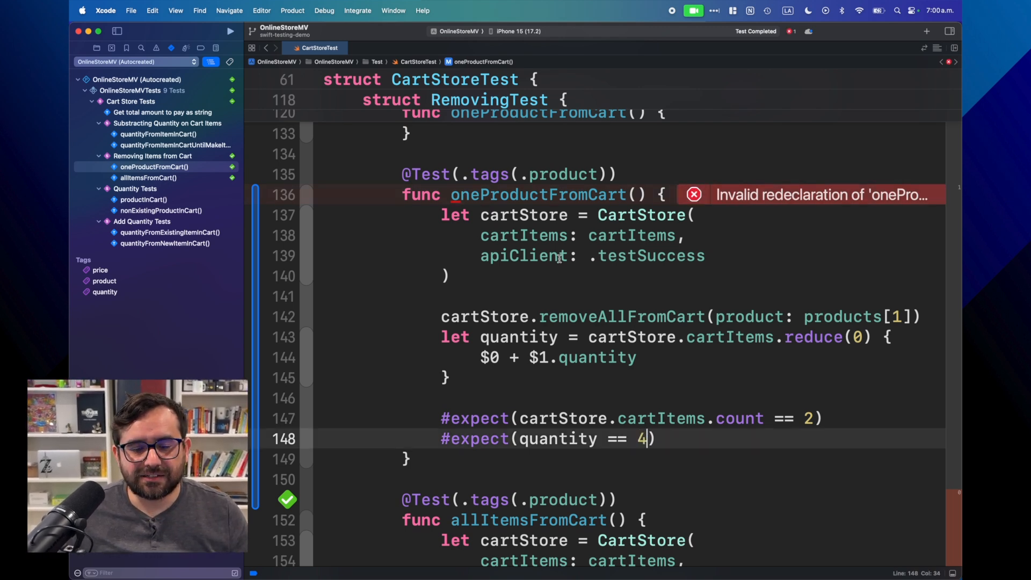
Rename the tests oneProductFromCart_1 and oneProductFromCart_2, folding their bodies
click(598, 195)
text(_2)
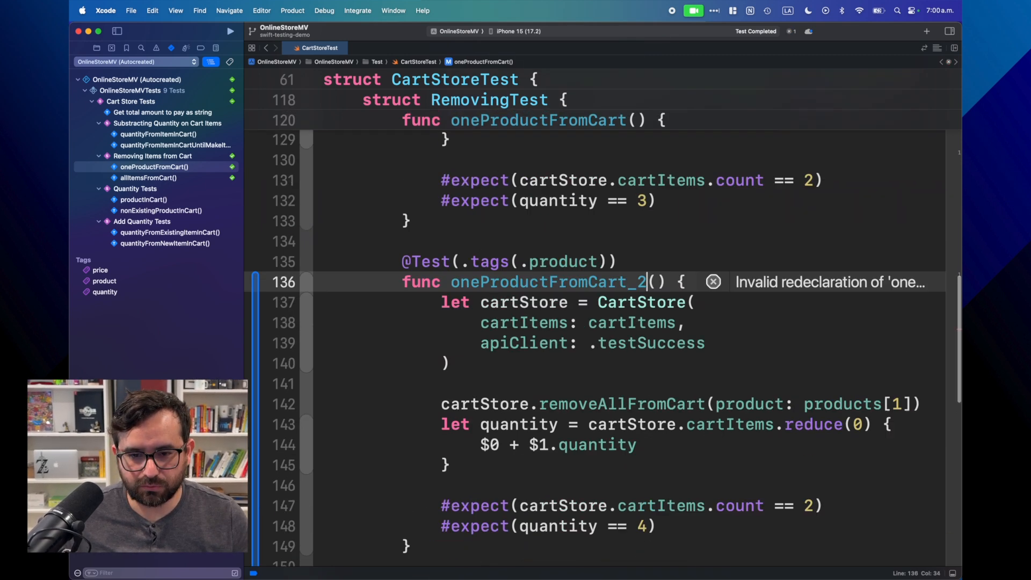
scroll(up, 3)
text(_1)
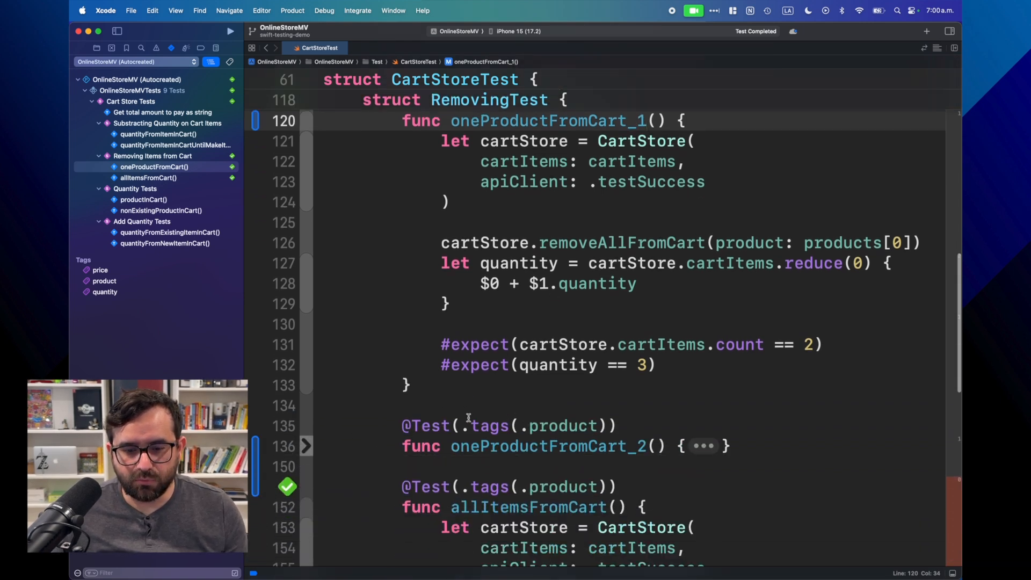
click(304, 120)
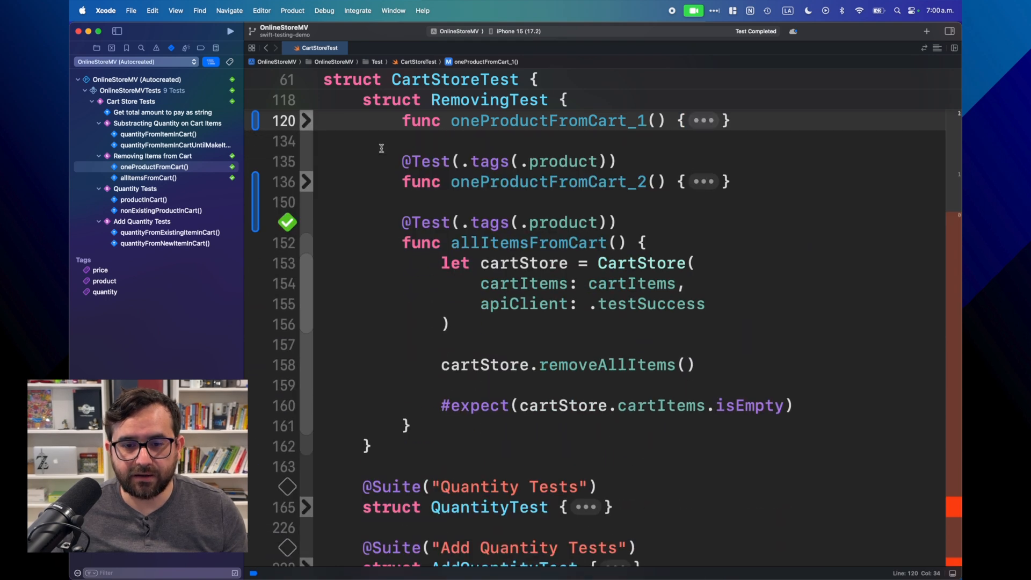
mouse_move(556, 152)
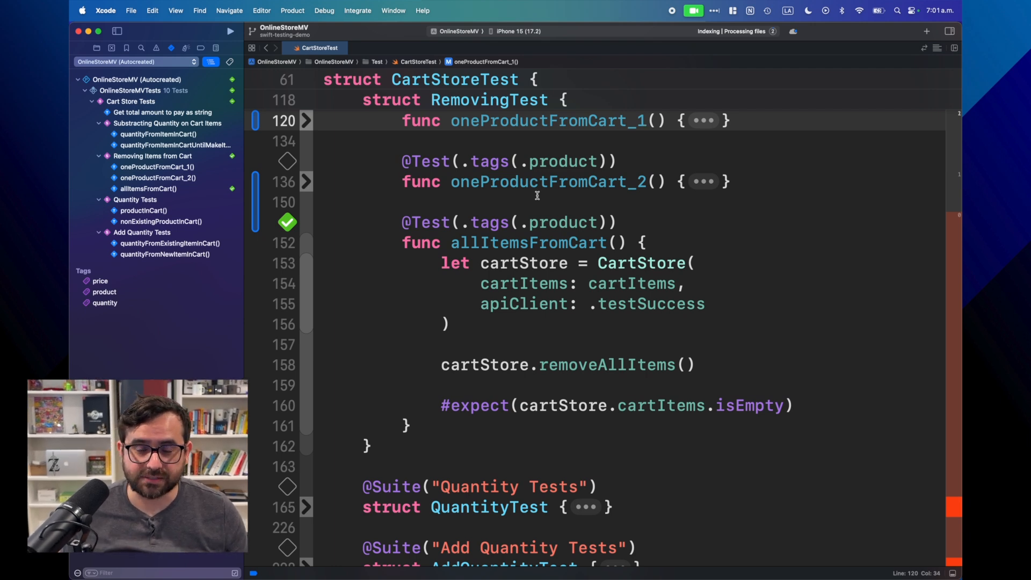
mouse_move(719, 191)
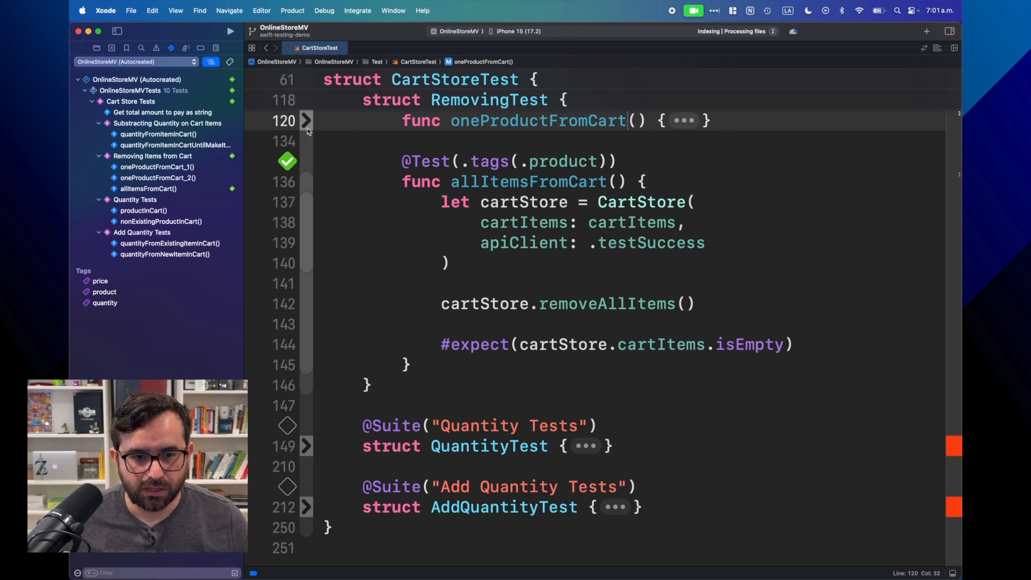
click(306, 120)
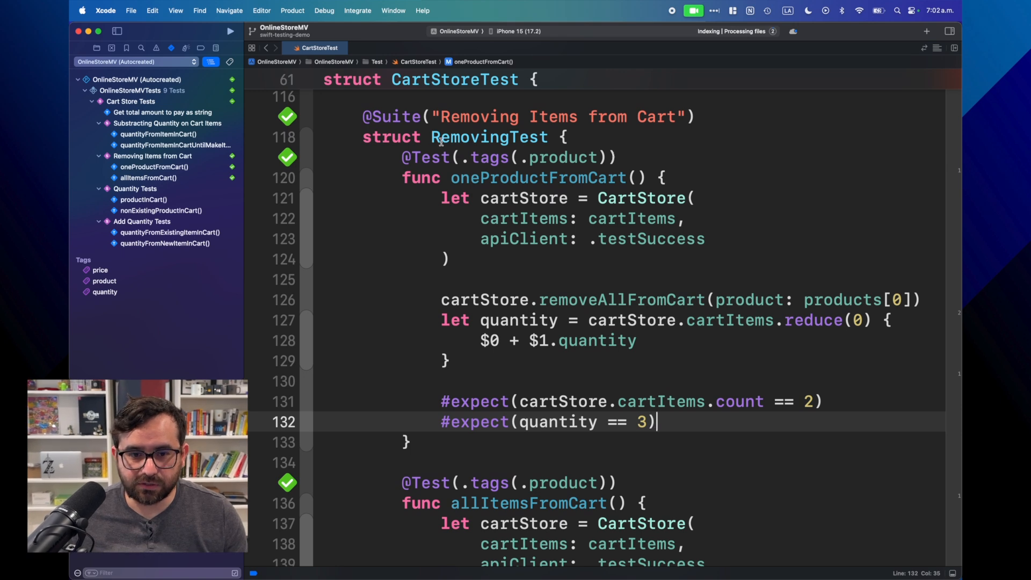
double_click(425, 158)
text(,)
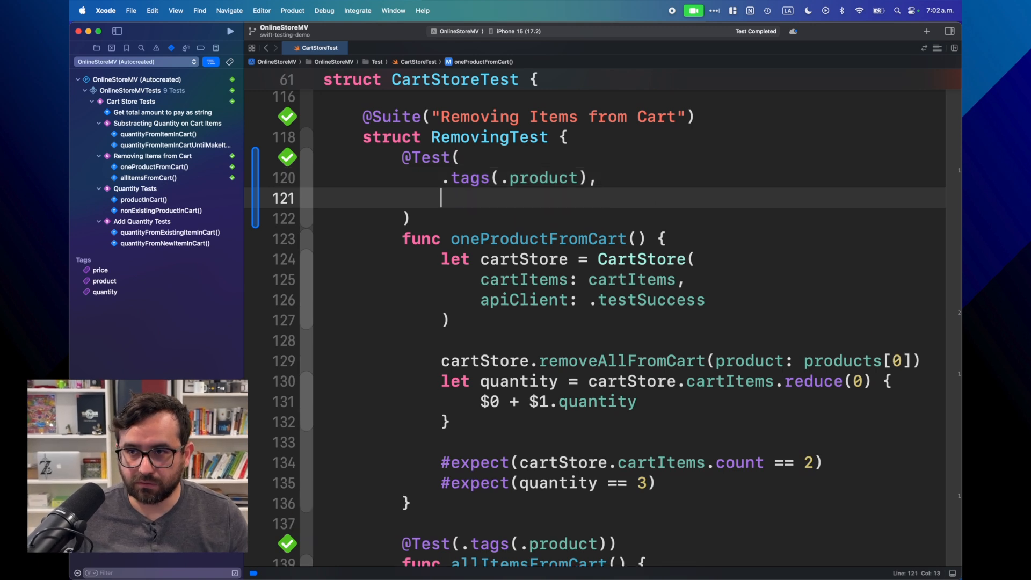
text(a)
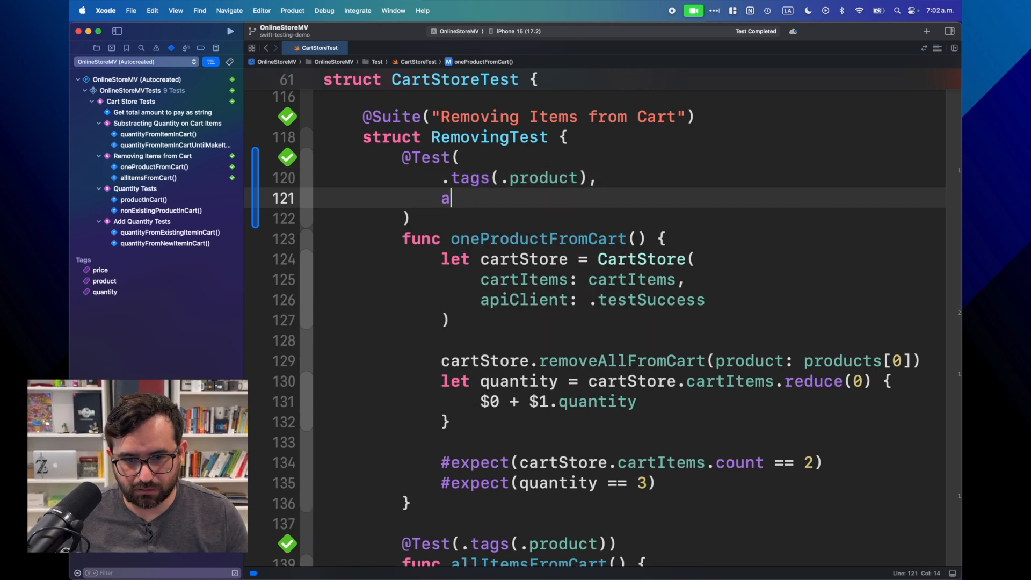
text(rguments:)
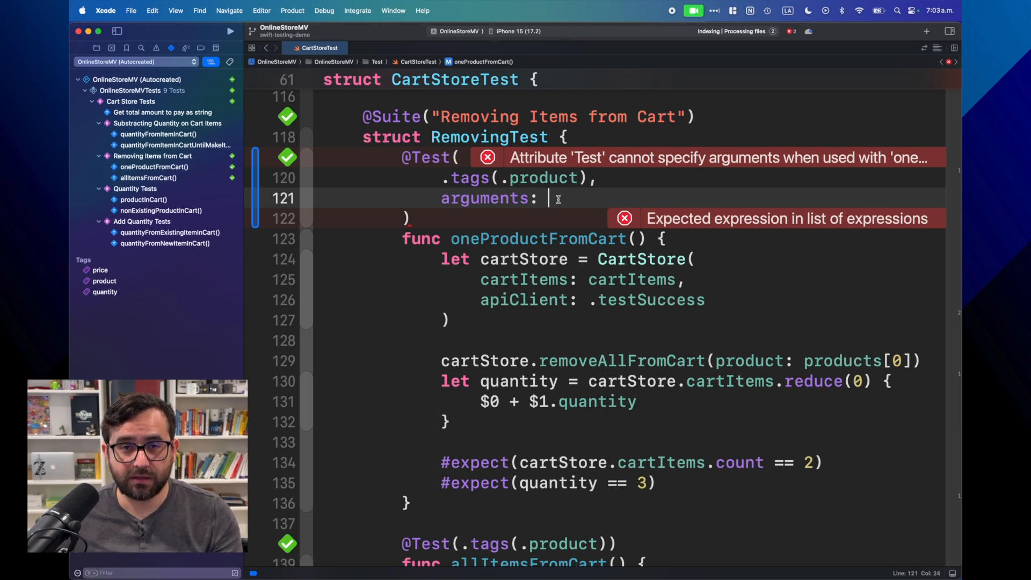
mouse_move(853, 430)
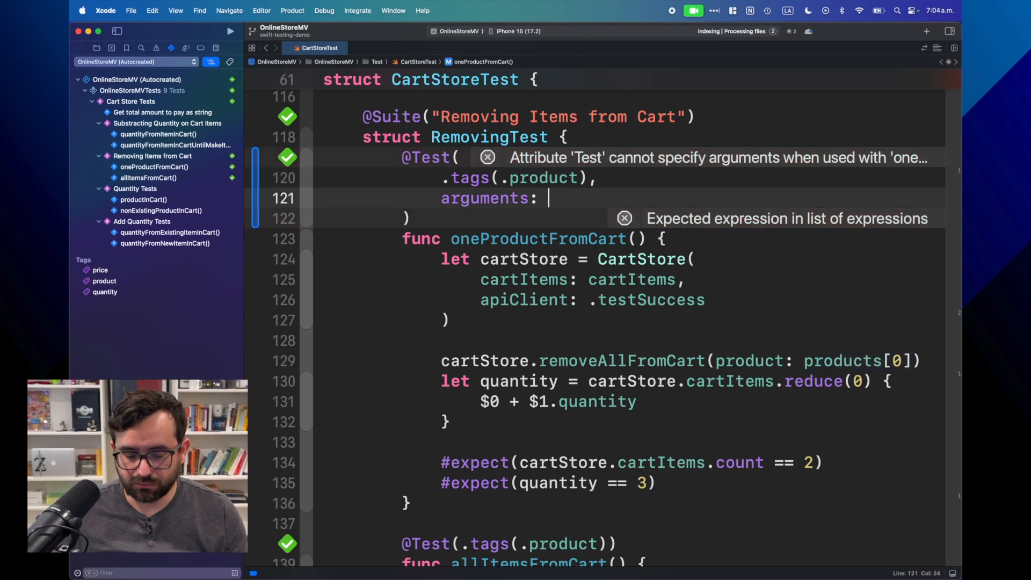
text([])
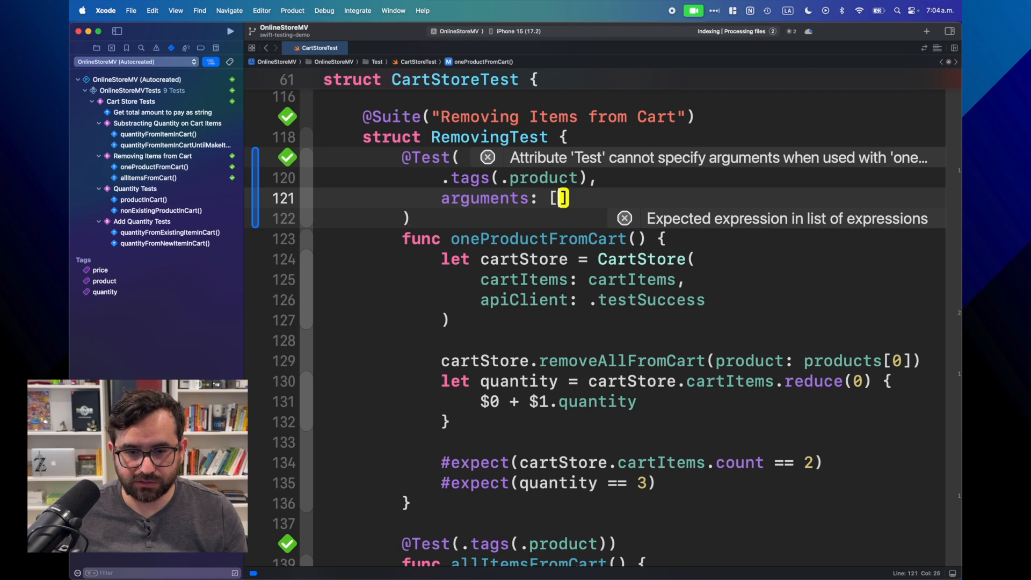
key(return)
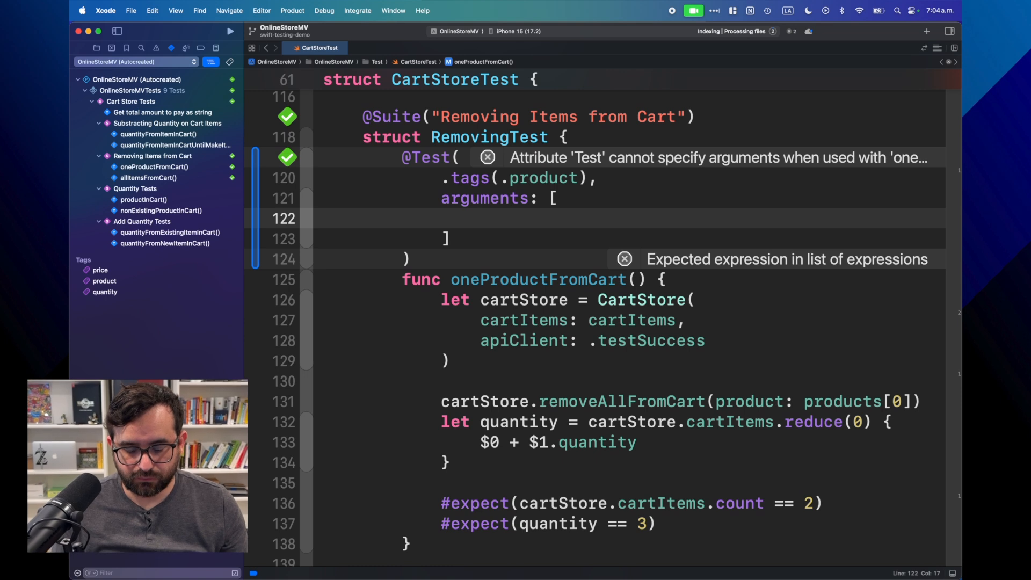
Fill the arguments list with products[0], products[1] and products[2]
text(products)
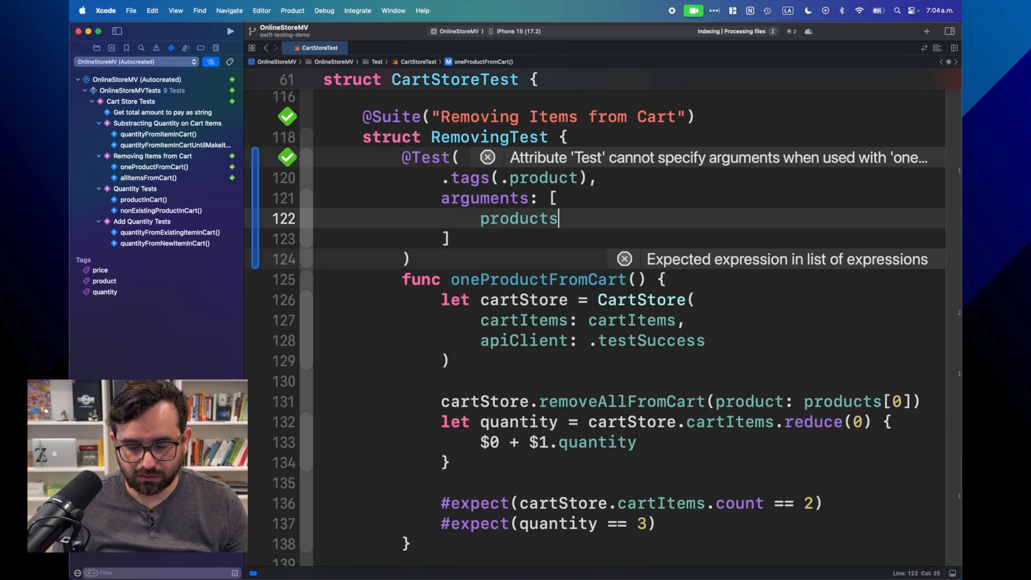
text([0],)
text(p)
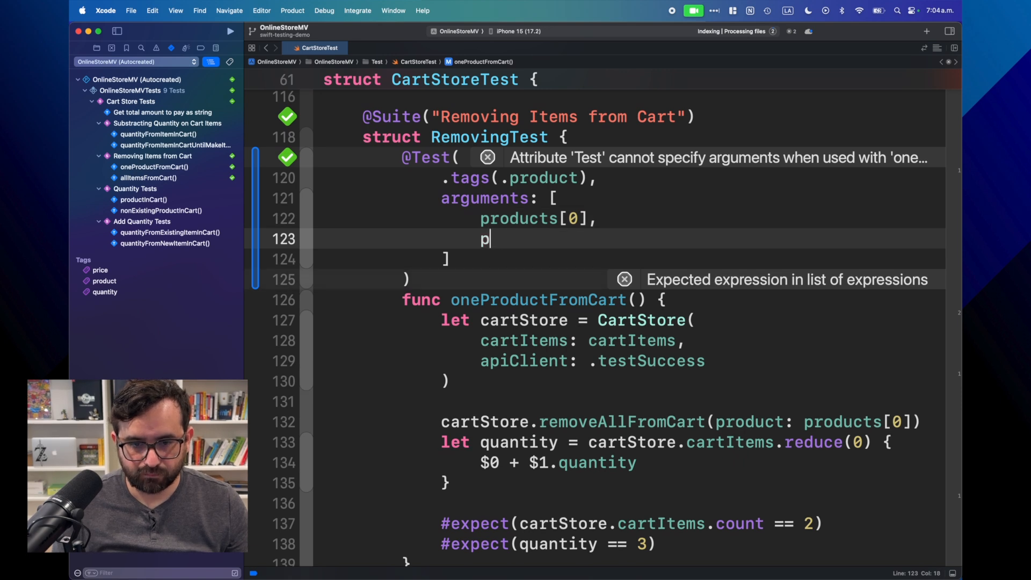
text(roducts[1],)
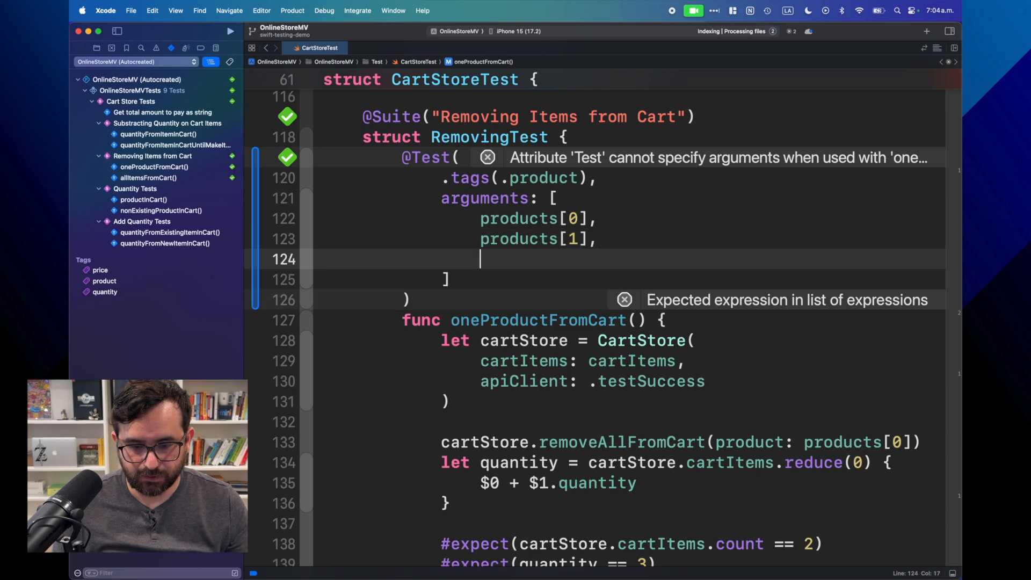
text(products[)
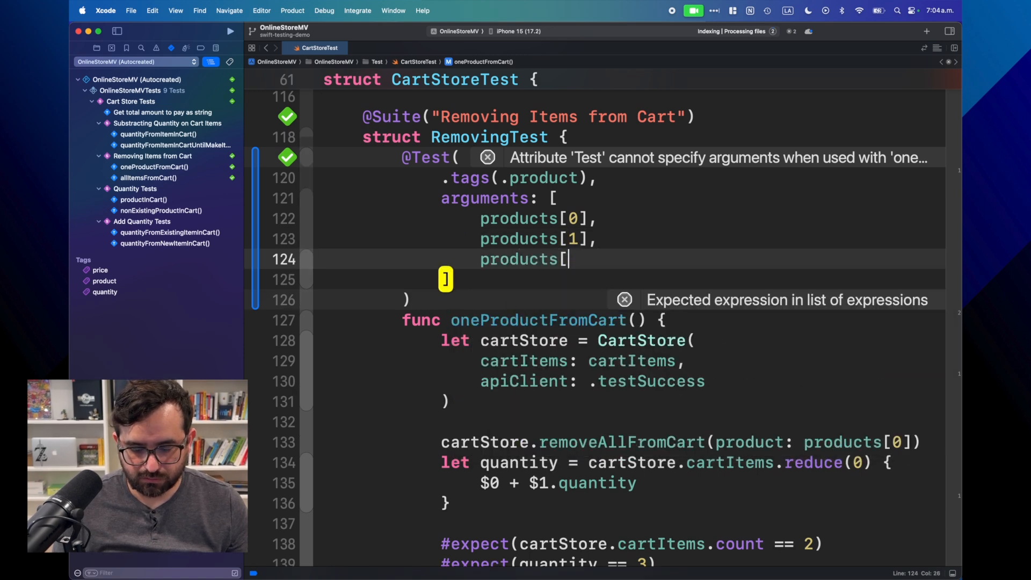
text(2])
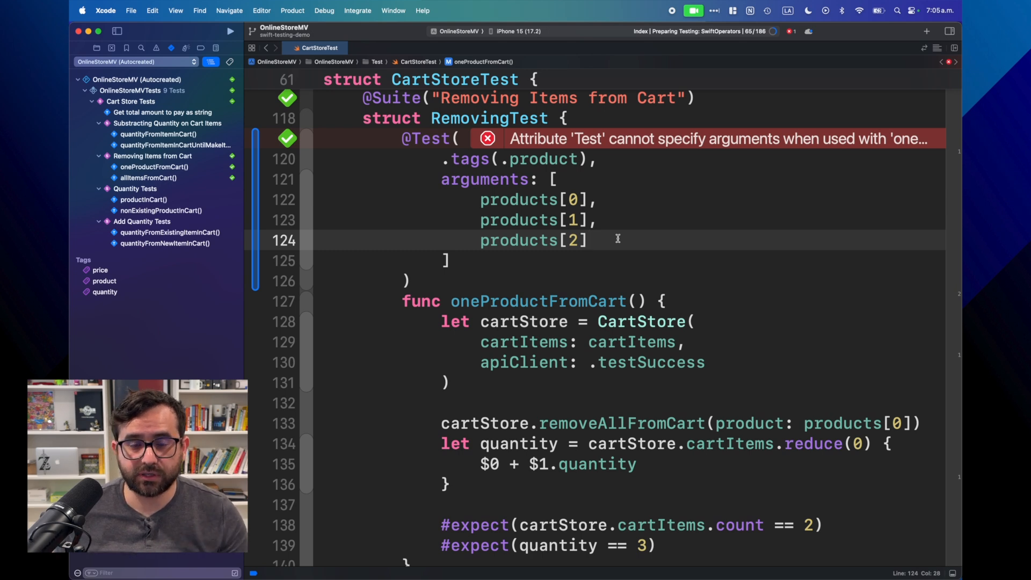
scroll(down, 3)
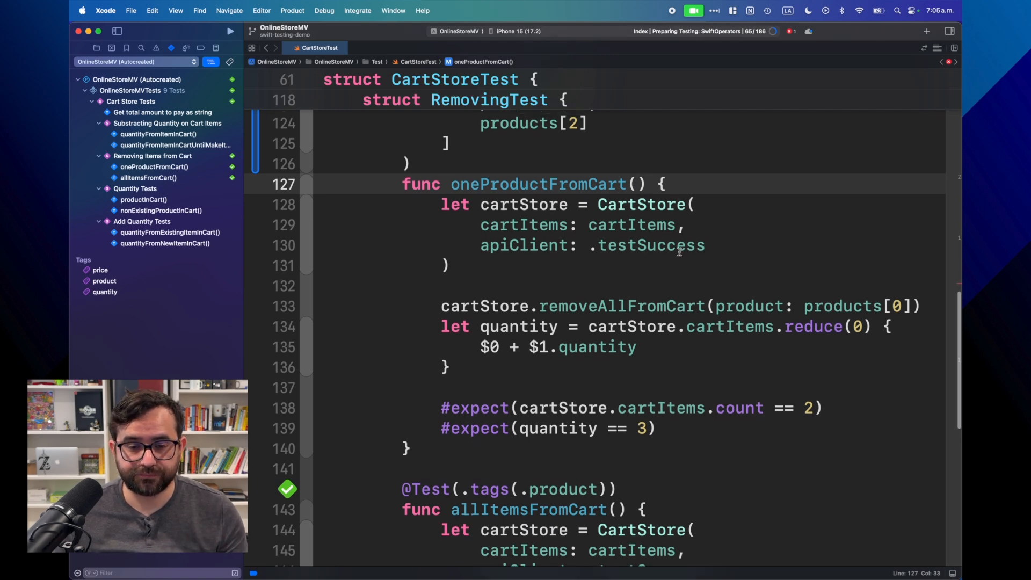
scroll(up, 3)
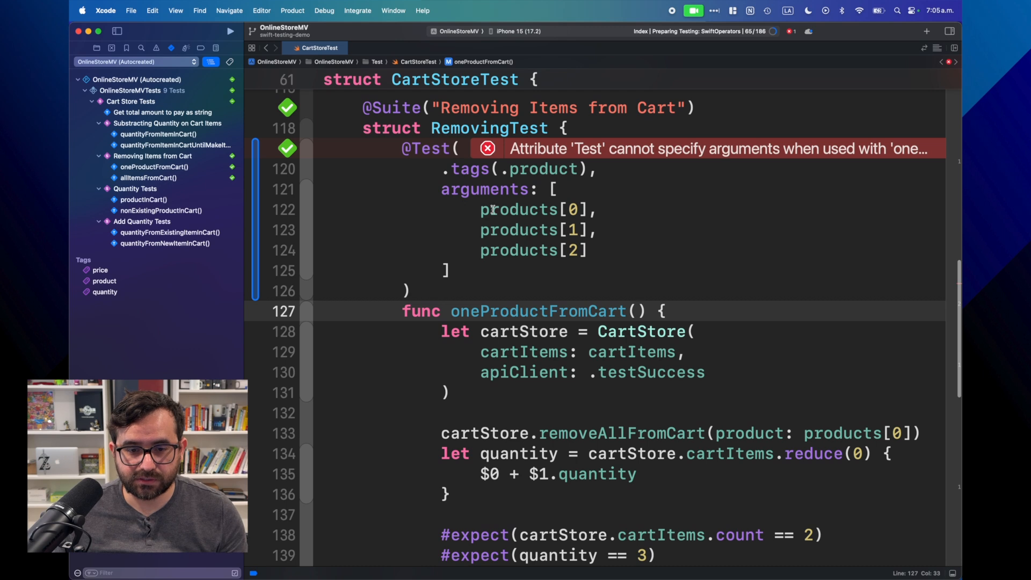
double_click(533, 209)
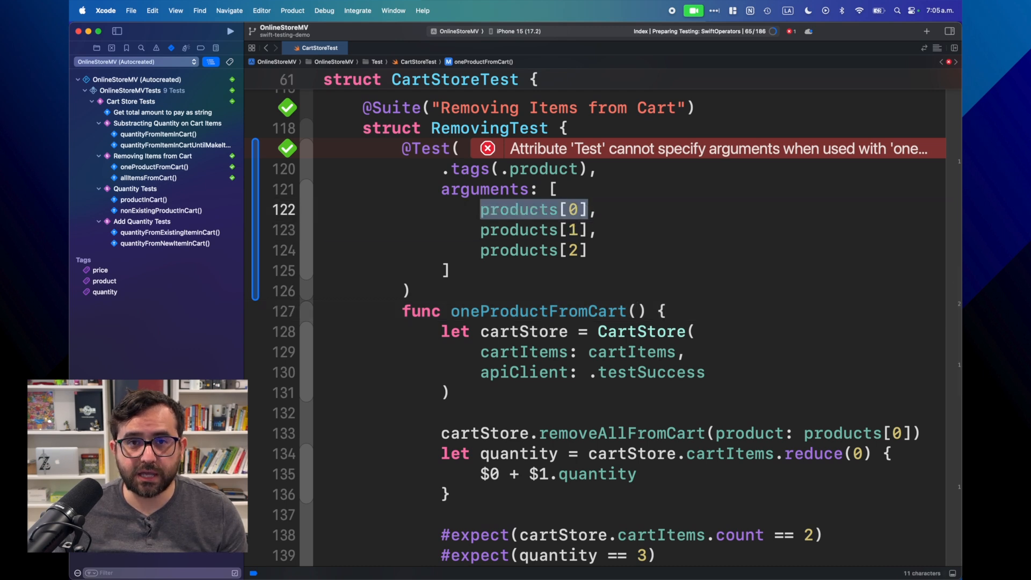
click(635, 311)
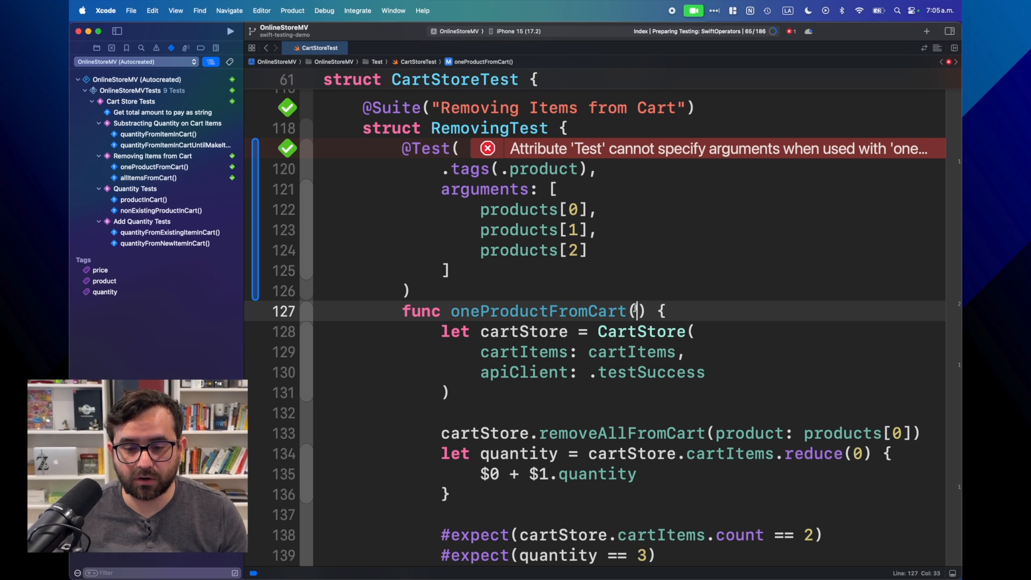
Declare a product: Product parameter on oneProductFromCart() to clear the arguments error
text(product: Product)
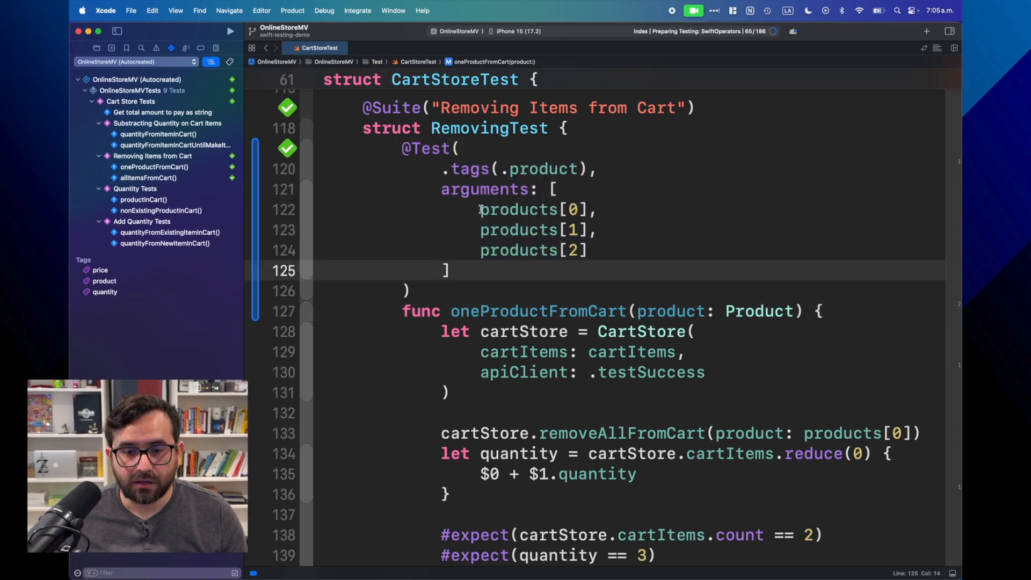
double_click(518, 209)
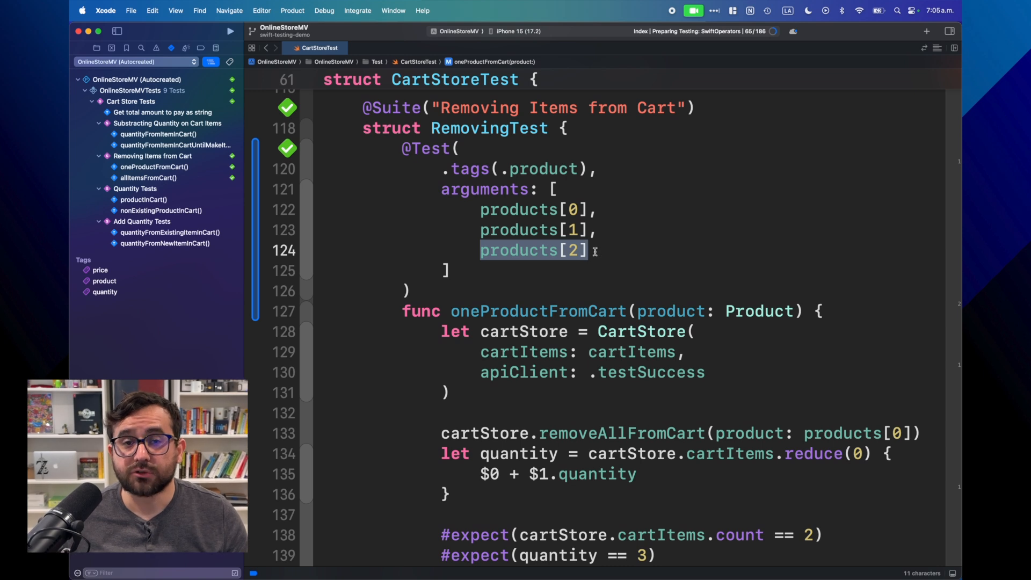
mouse_move(594, 250)
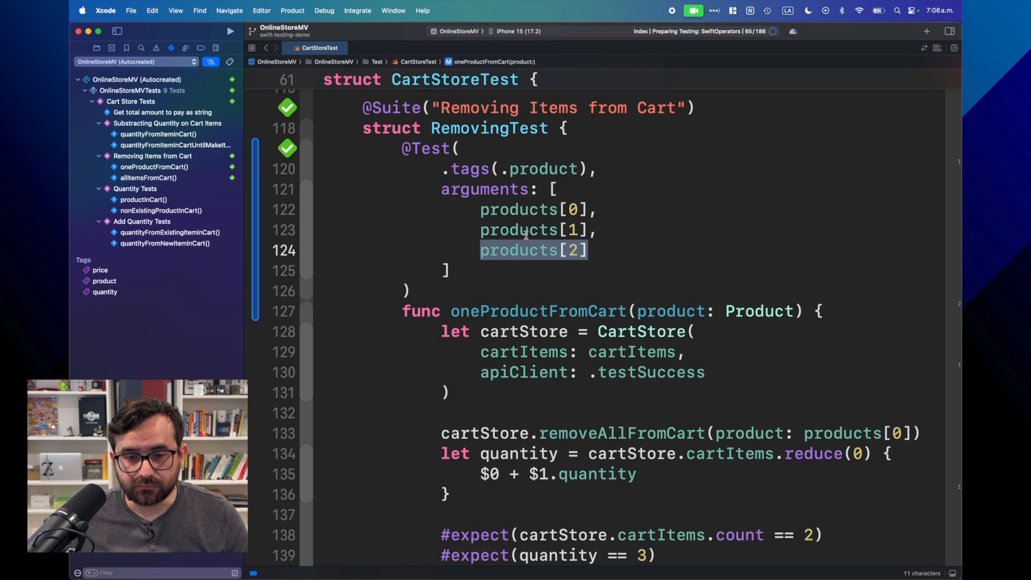
scroll(down, 3)
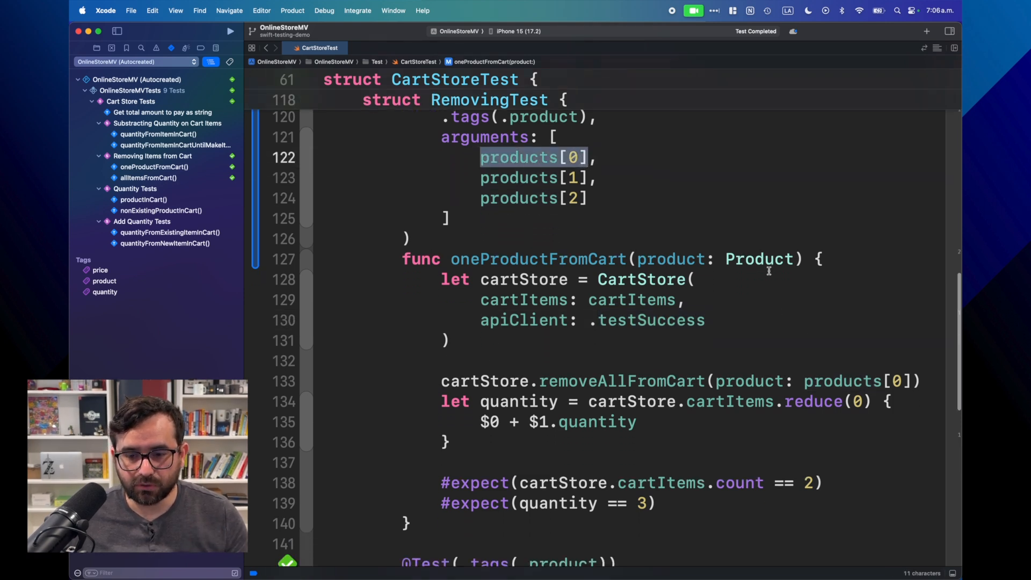
Pass the product parameter to the removal call instead of products[0]
click(667, 258)
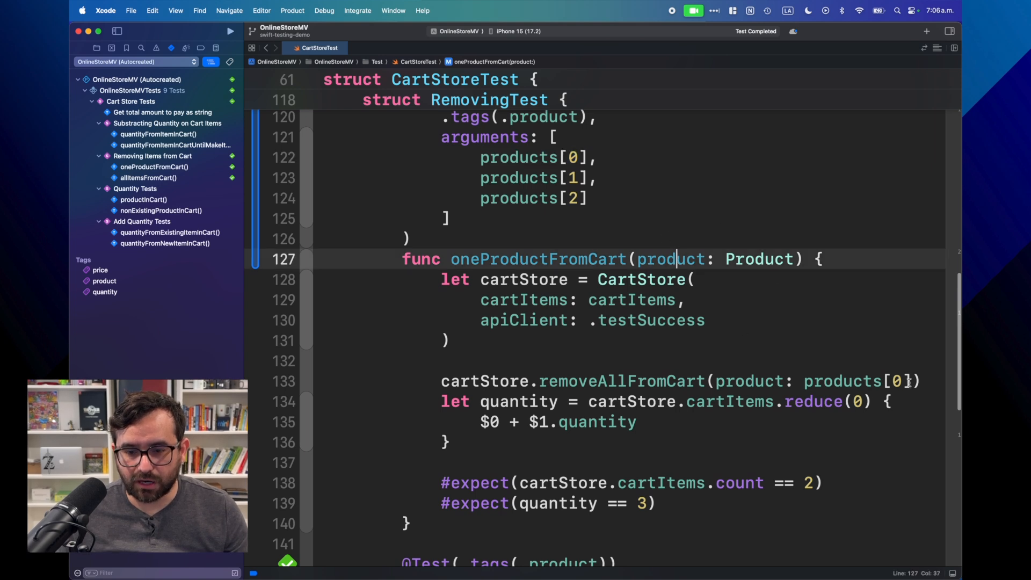
double_click(841, 381)
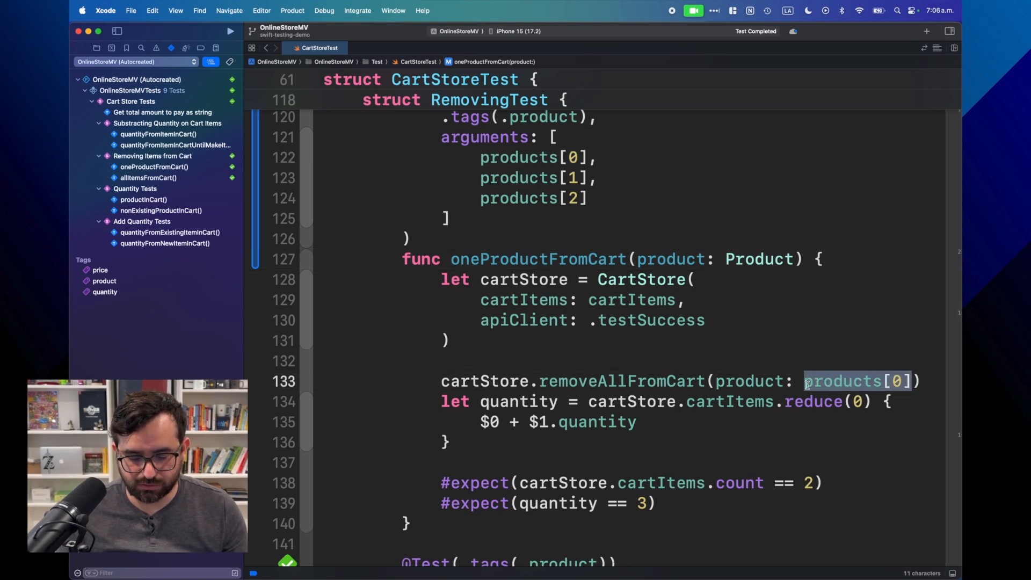
text(product)
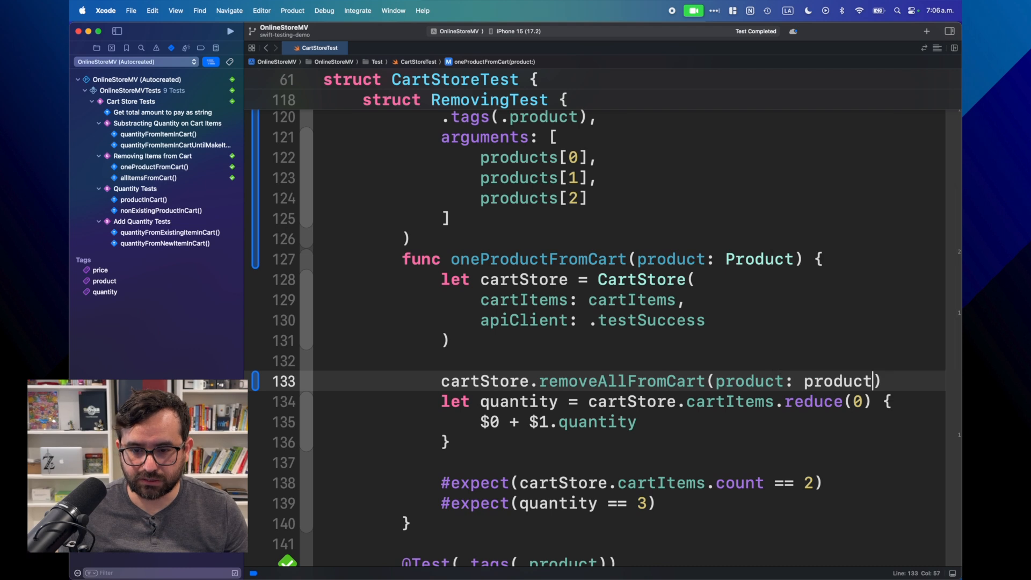
Run the parameterized test and inspect the failing case: quantity was 4, not 3
scroll(up, 3)
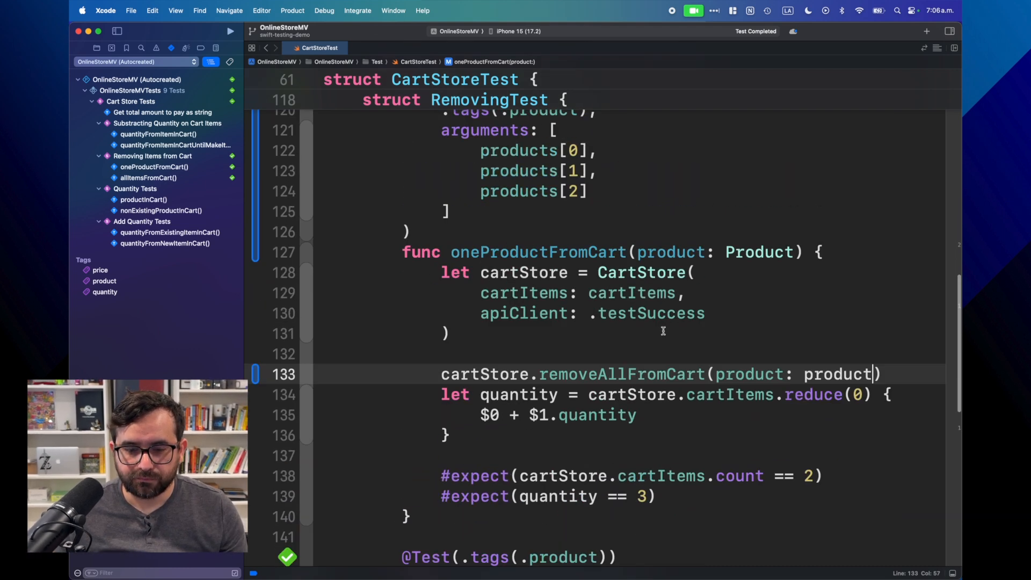
scroll(down, 3)
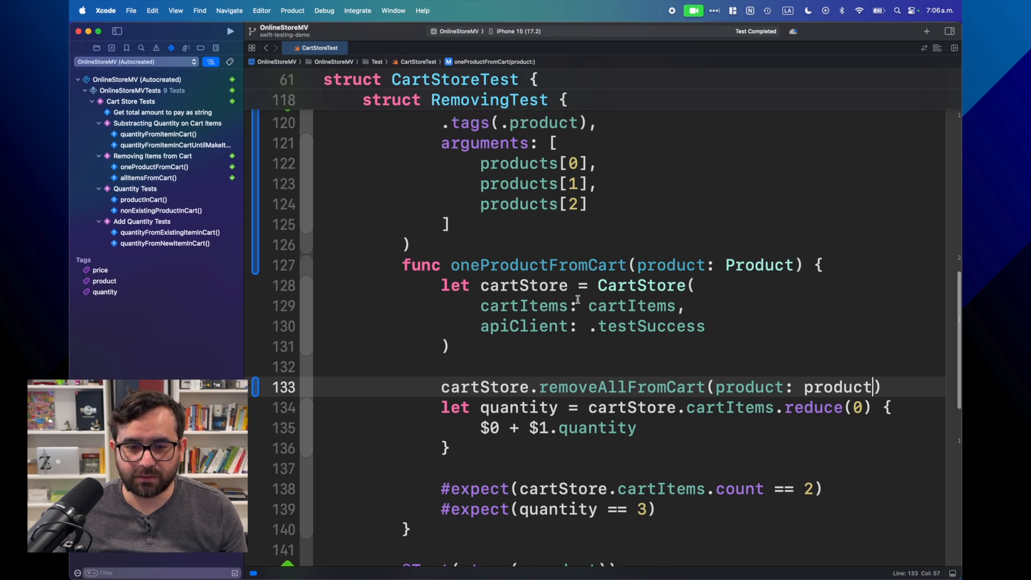
scroll(up, 3)
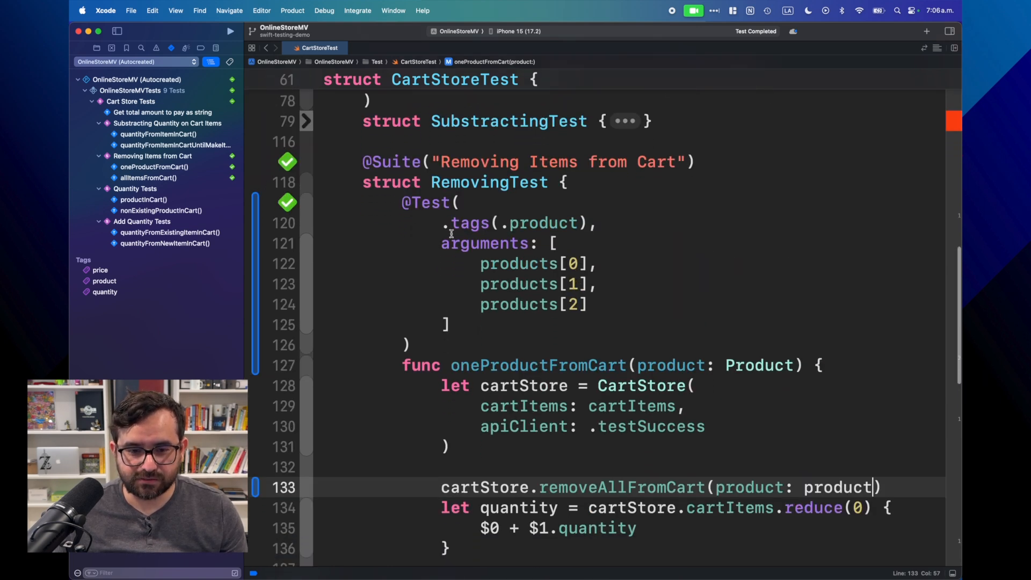
scroll(down, 3)
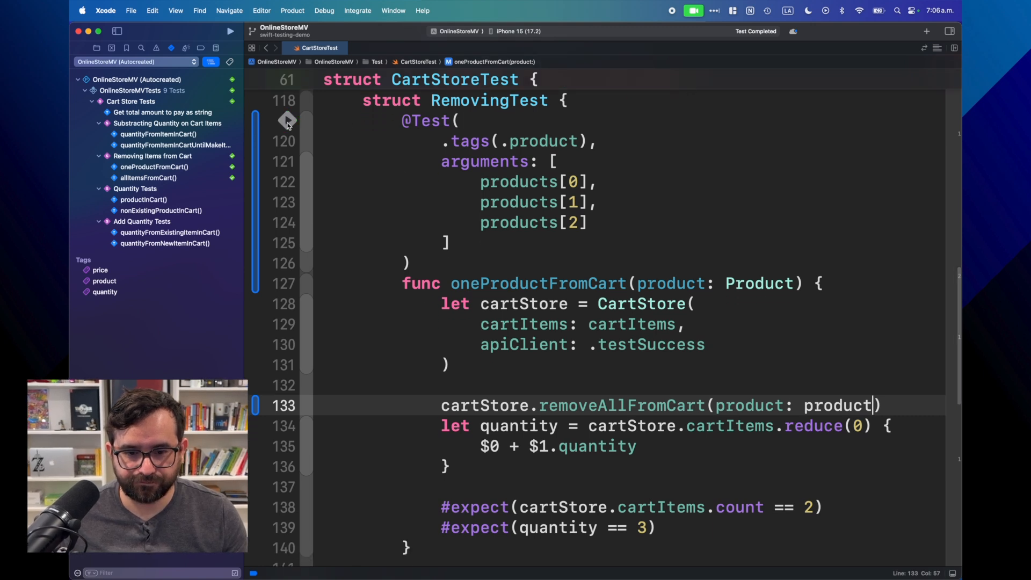
click(231, 31)
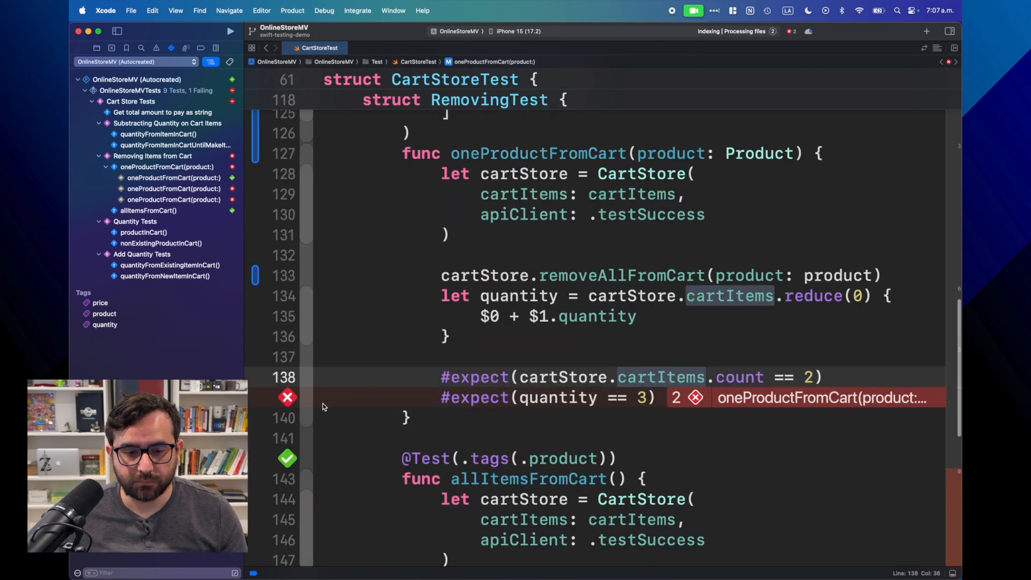
click(688, 397)
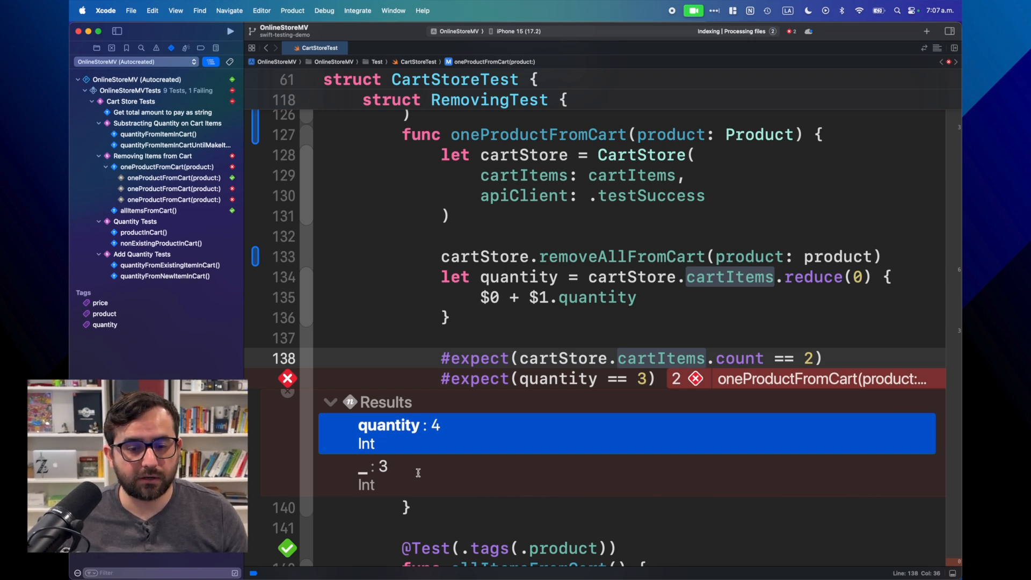
mouse_move(568, 374)
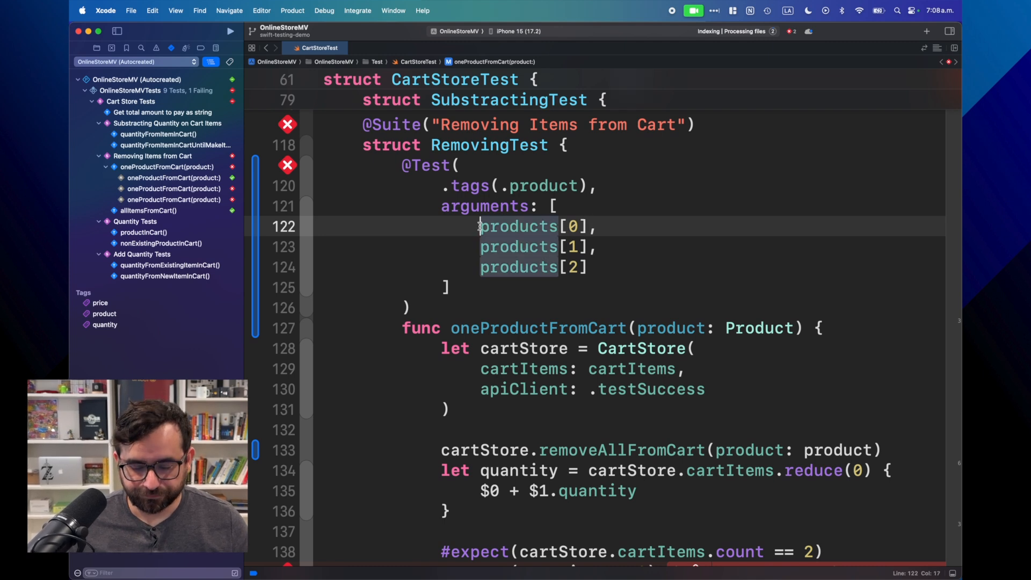
Turn the arguments into tuples pairing products[0], [1], [2] with quantities 3, 5, 4
text(()
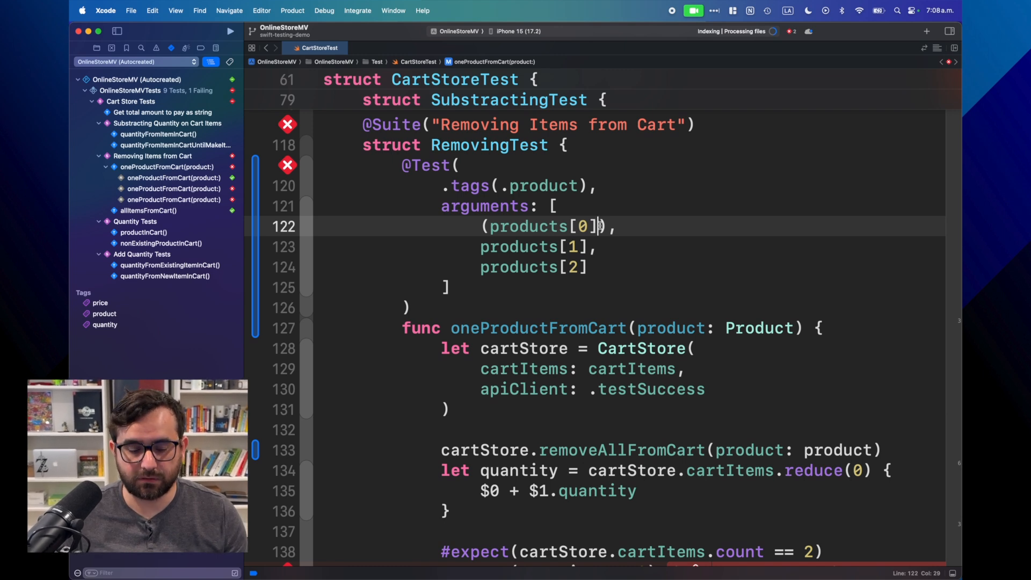
text(, 3)
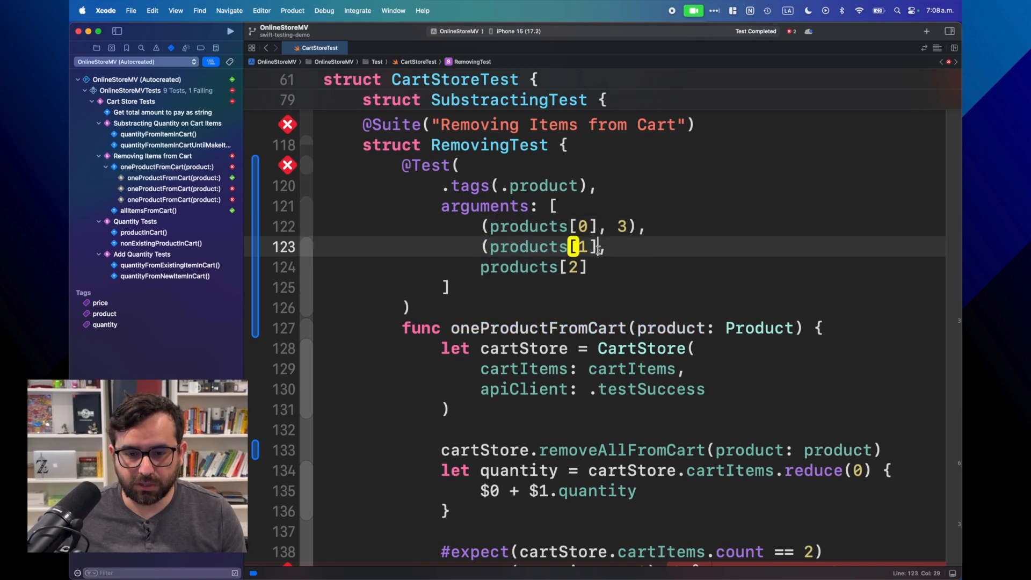
text(, 5))
click(626, 267)
text(()
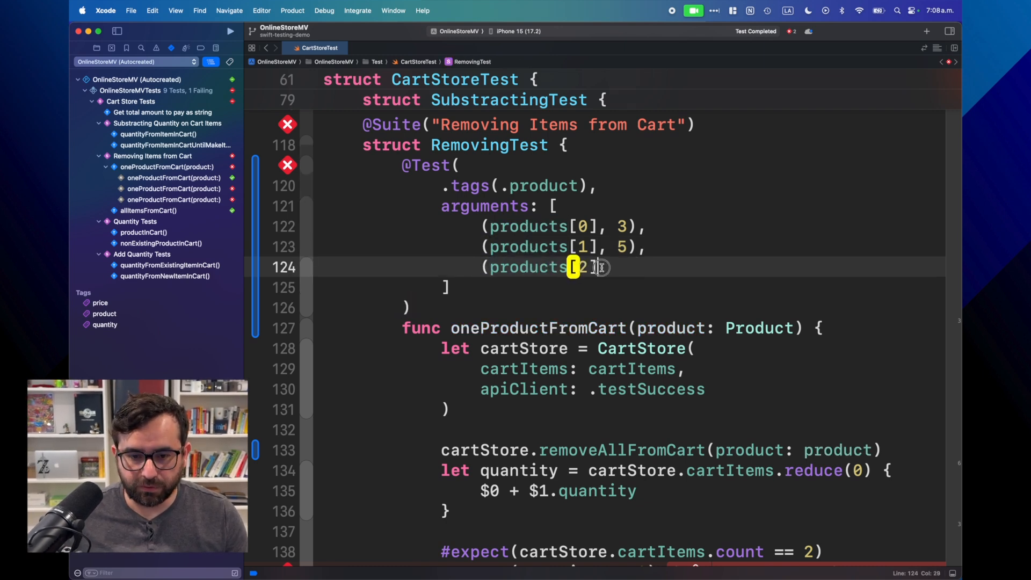
text(, 4))
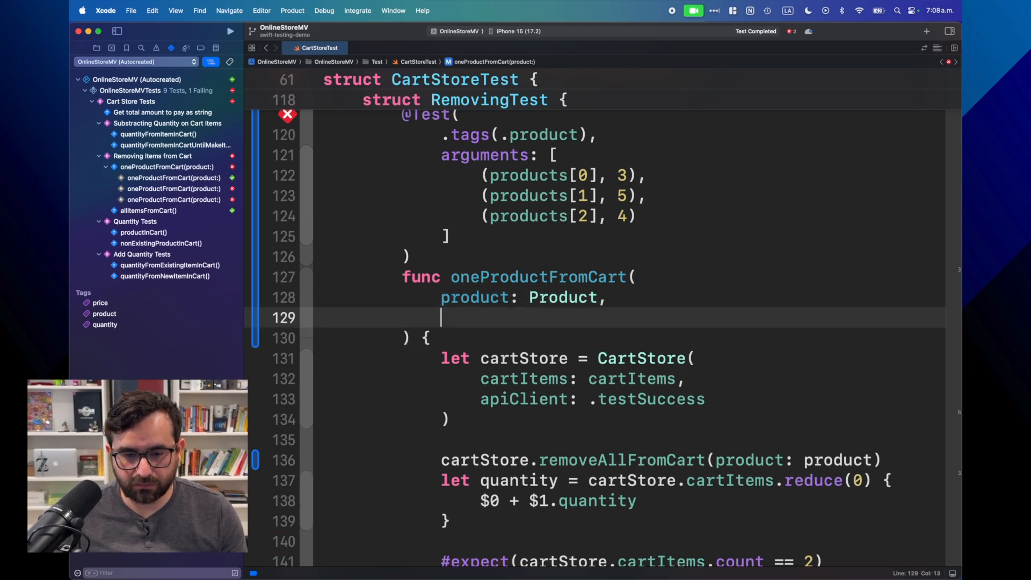
Add an expectedQuantity: Int parameter to oneProductFromCart
text(expecte)
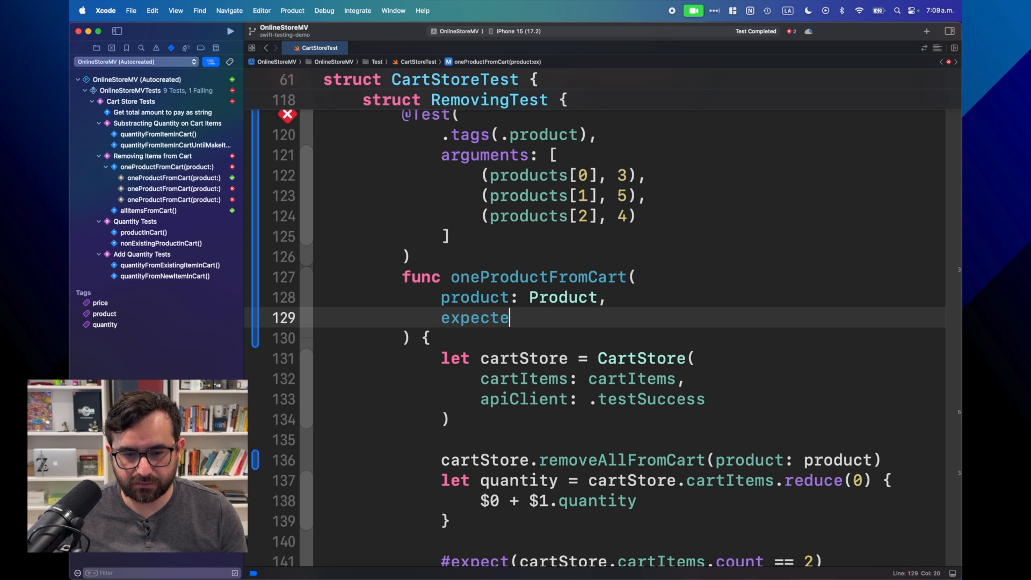
text(dQuantity)
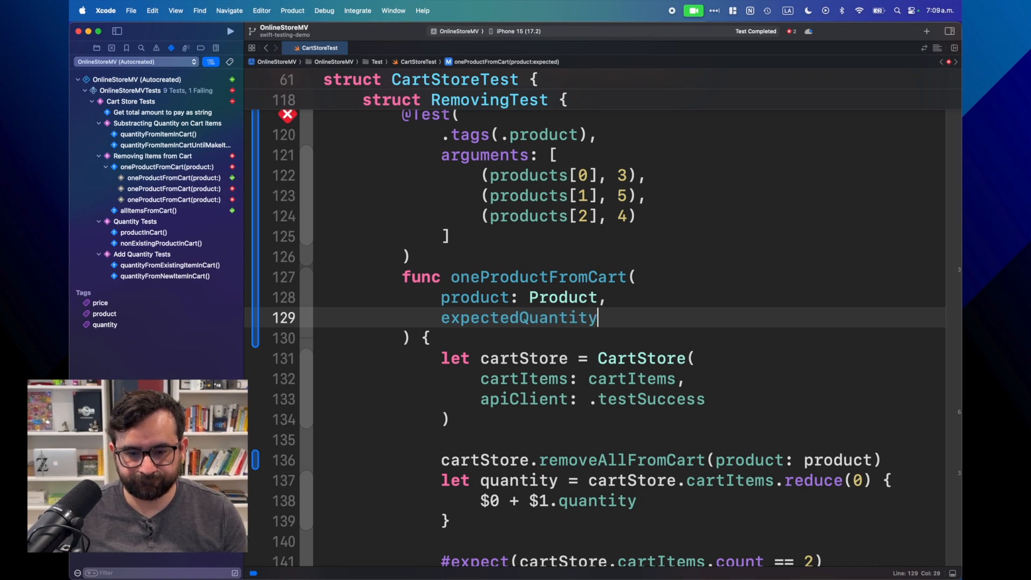
text(: Int)
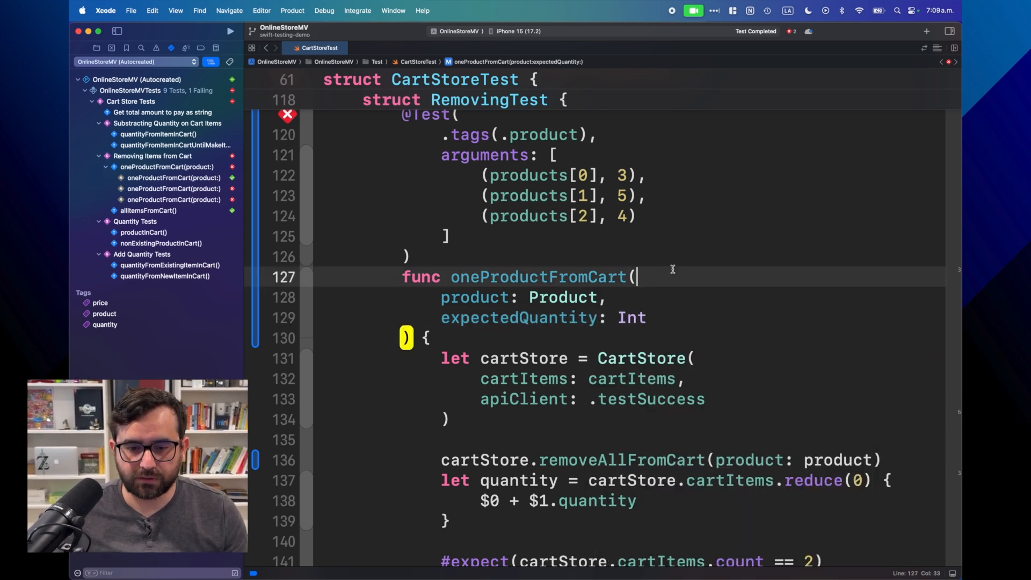
scroll(down, 3)
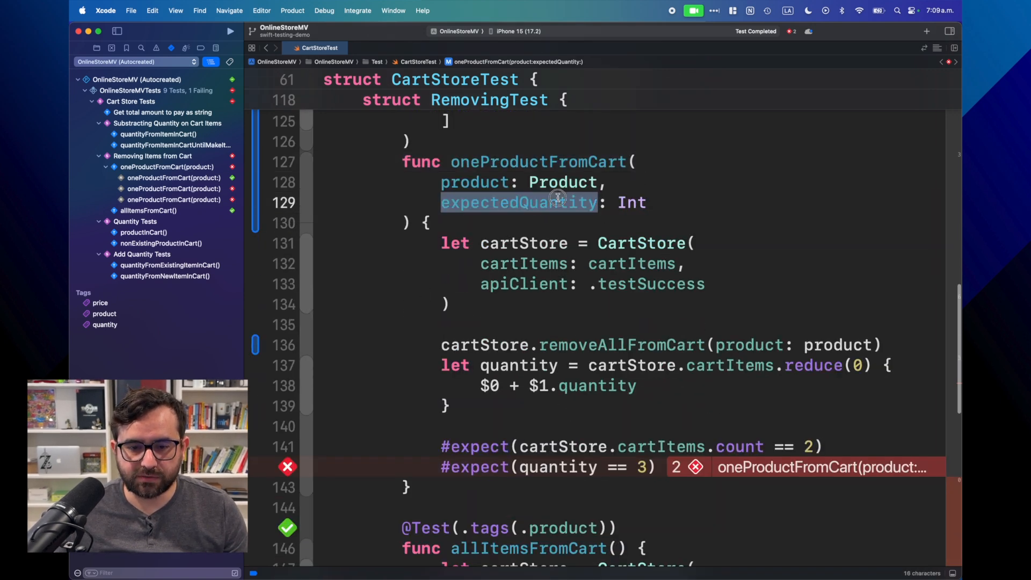
Replace the fixed 3 in #expect(quantity == 3) with expectedQuantity
click(639, 466)
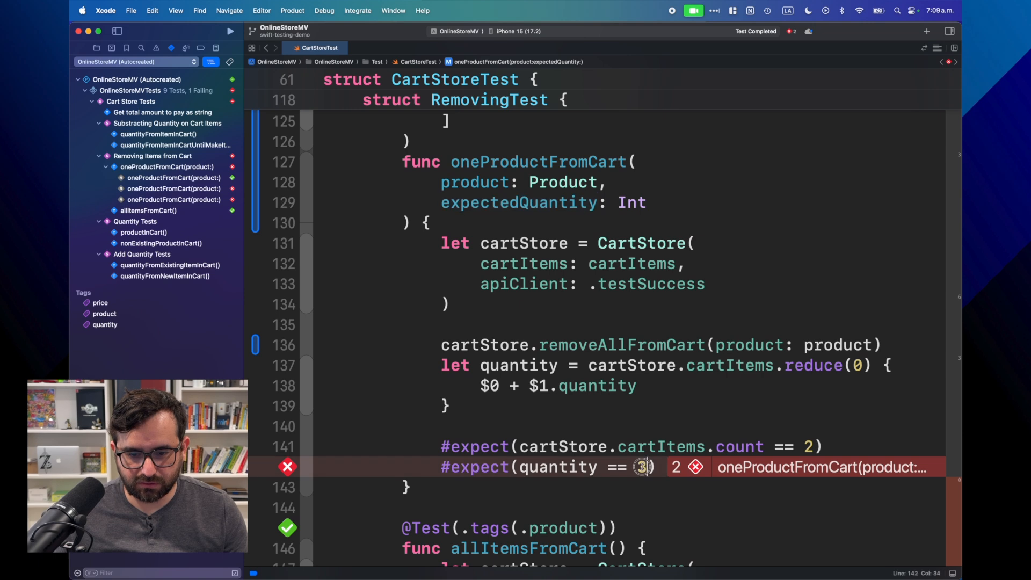
text(expectedQuantity)
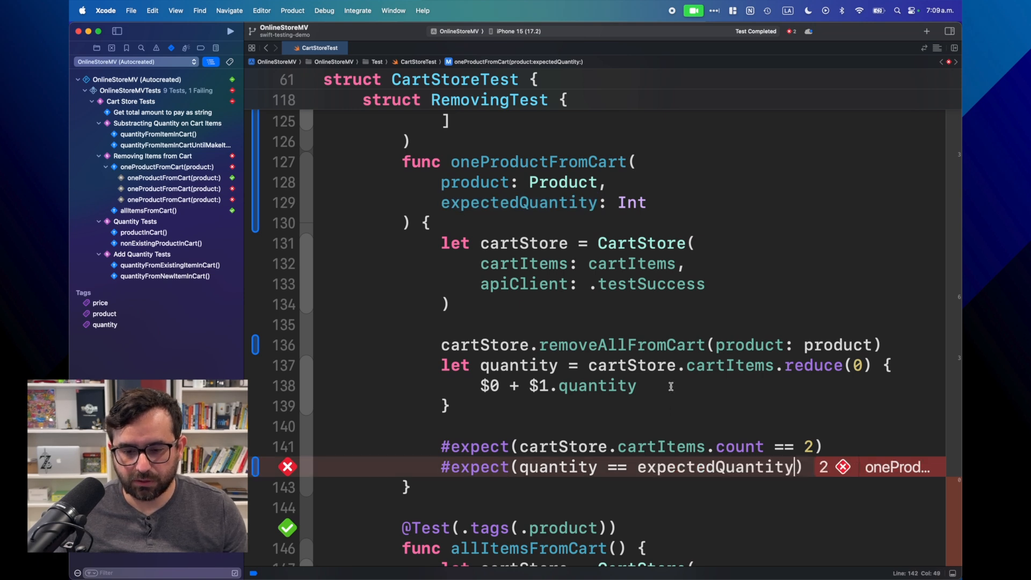
scroll(up, 3)
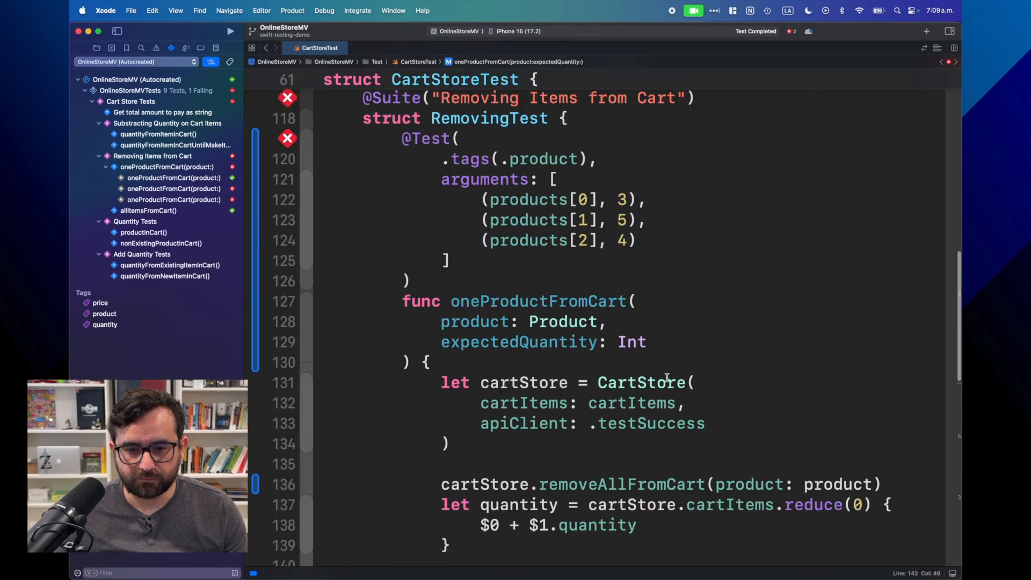
click(287, 138)
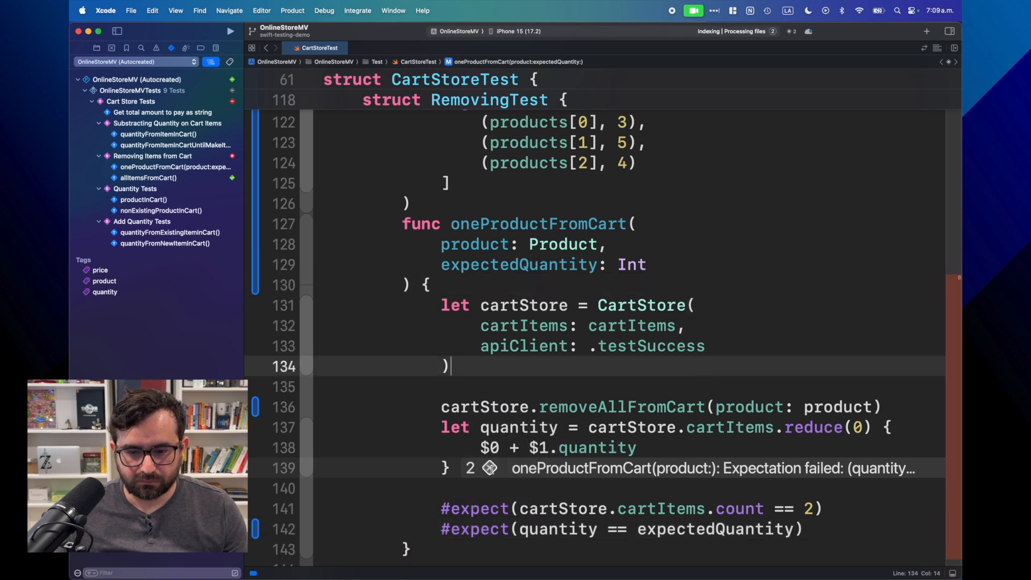
Rerun the Removing Items from Cart tests and confirm all three oneProductFromCart cases pass
click(489, 467)
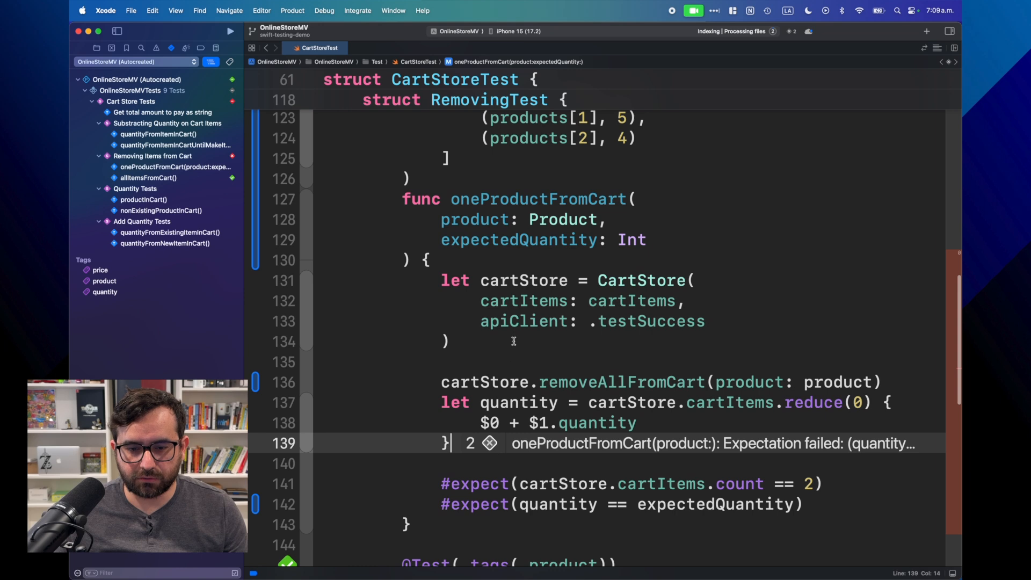
scroll(up, 3)
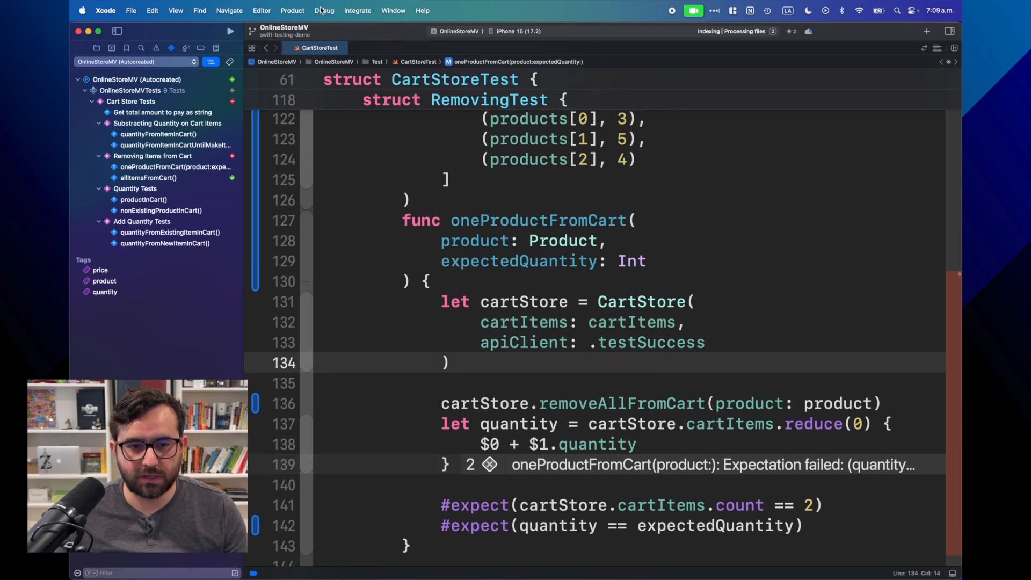
click(357, 10)
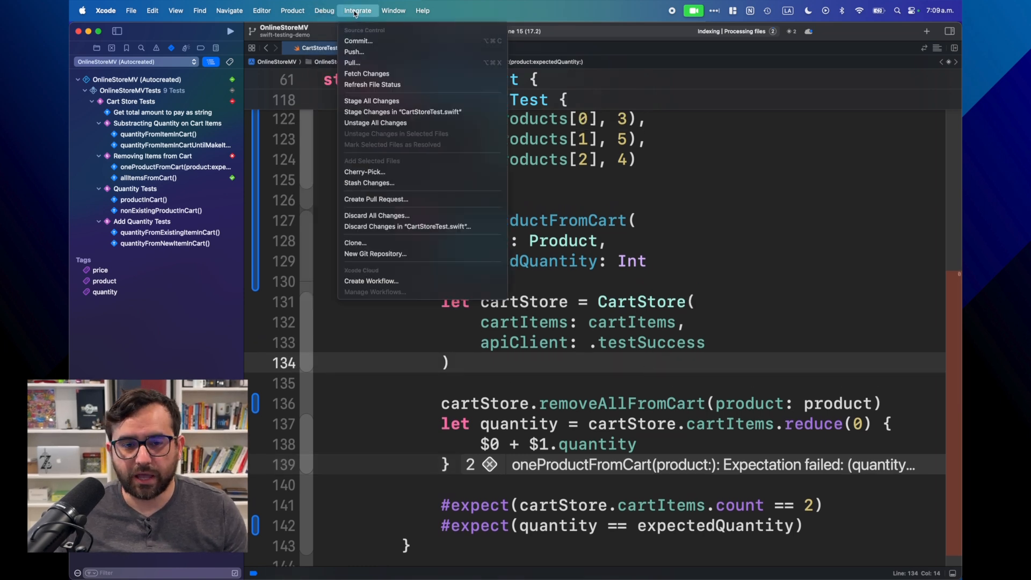
click(292, 11)
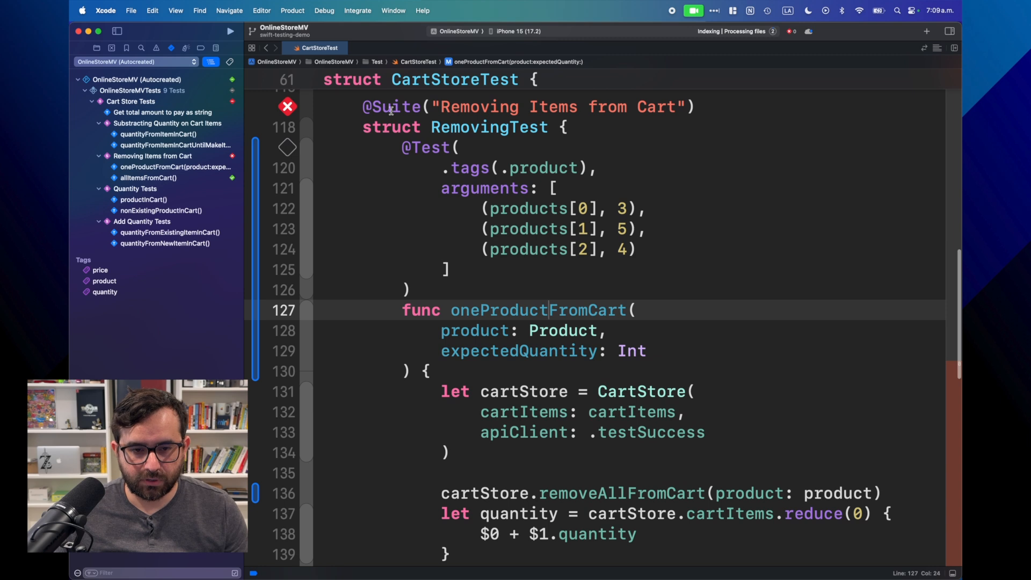
click(287, 147)
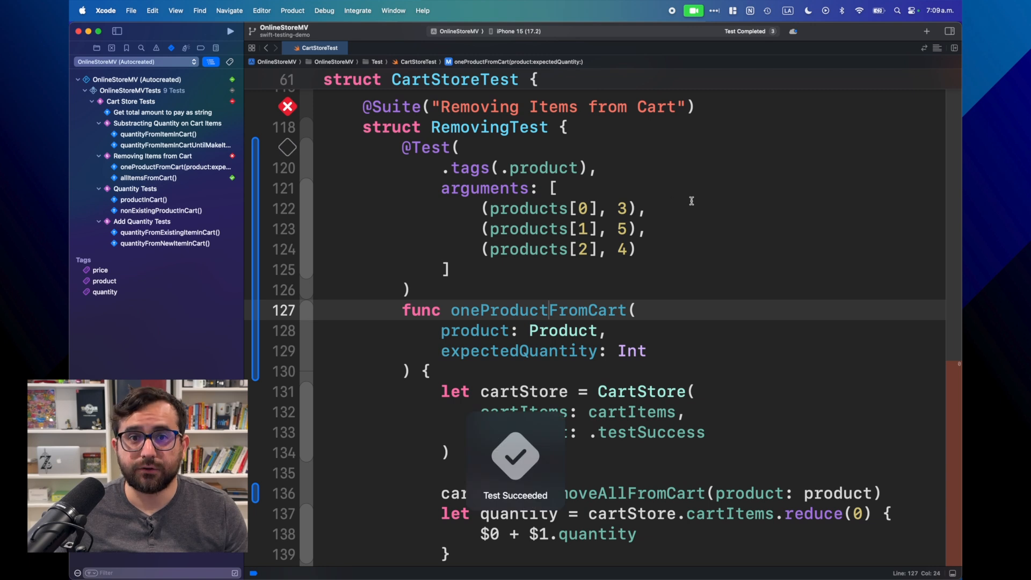
scroll(down, 3)
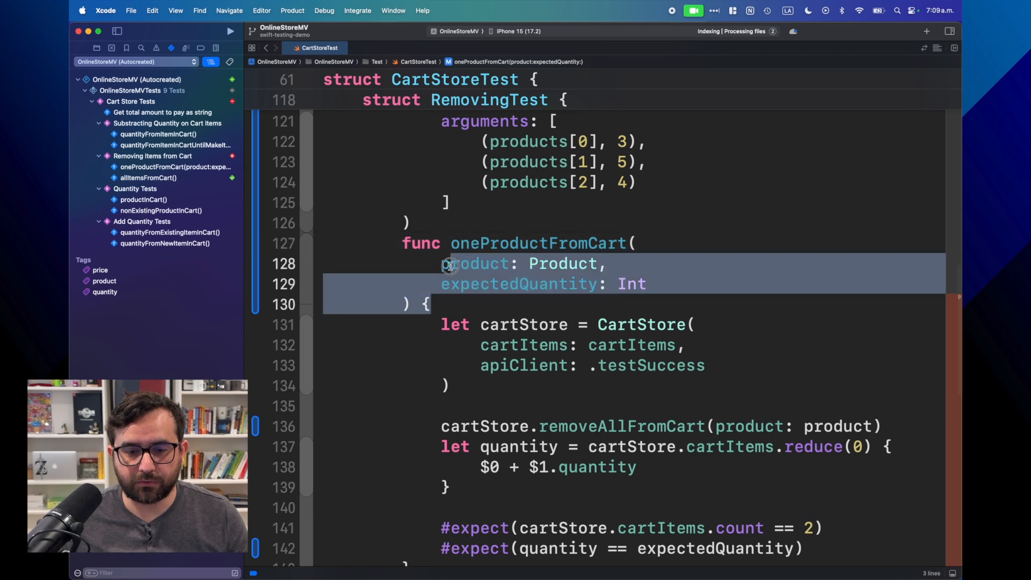
click(666, 284)
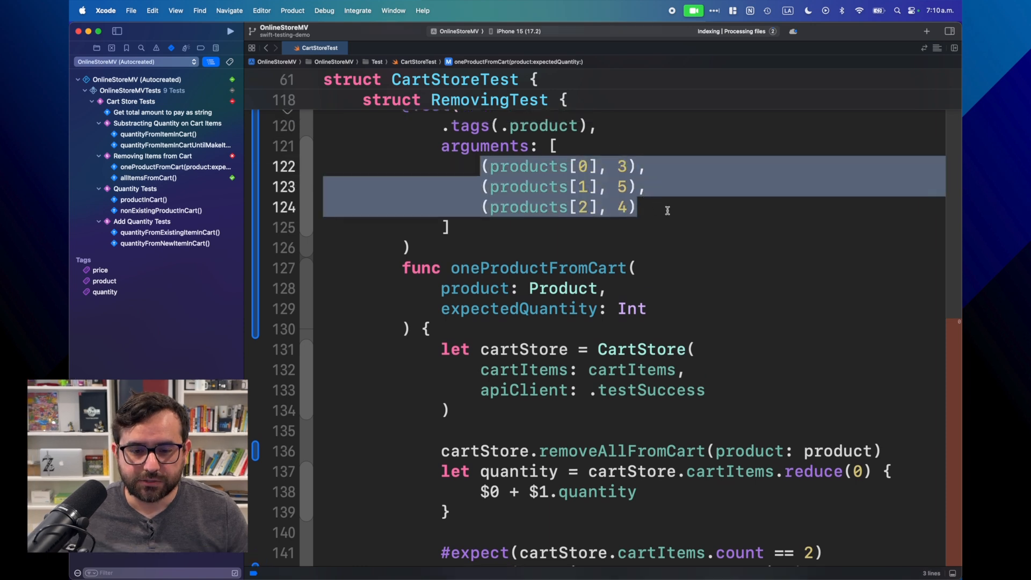
scroll(down, 3)
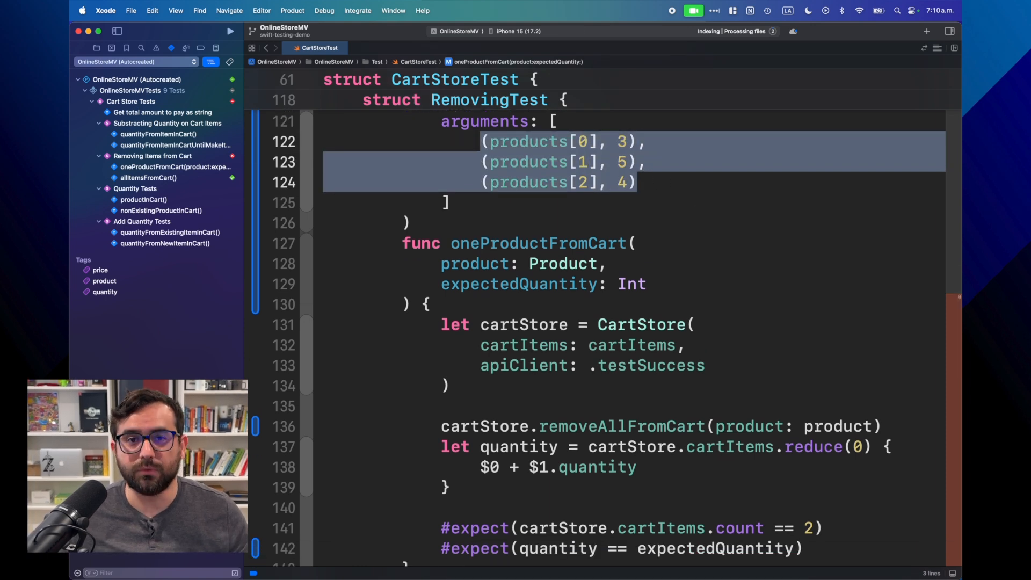
mouse_move(697, 210)
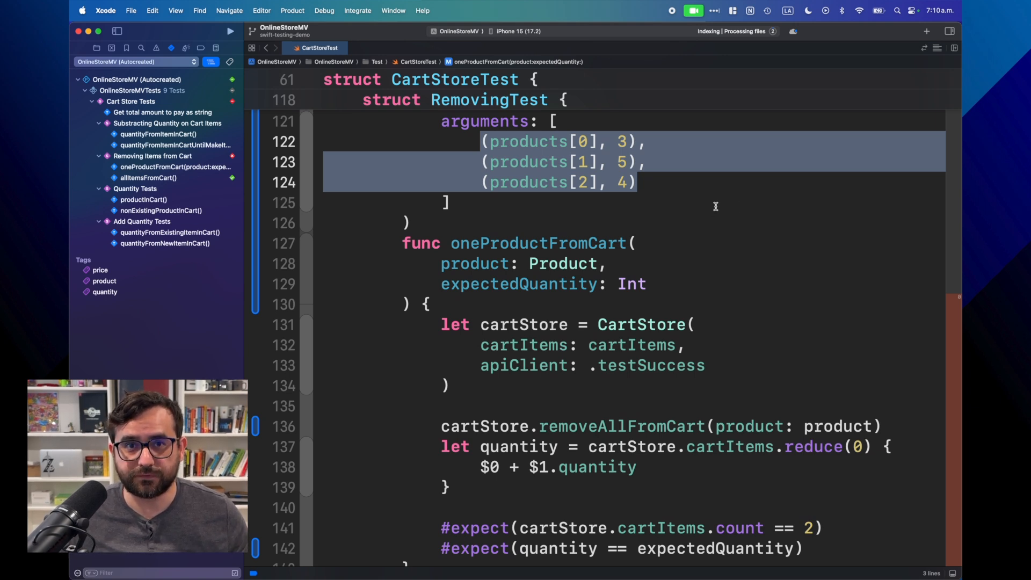
scroll(up, 3)
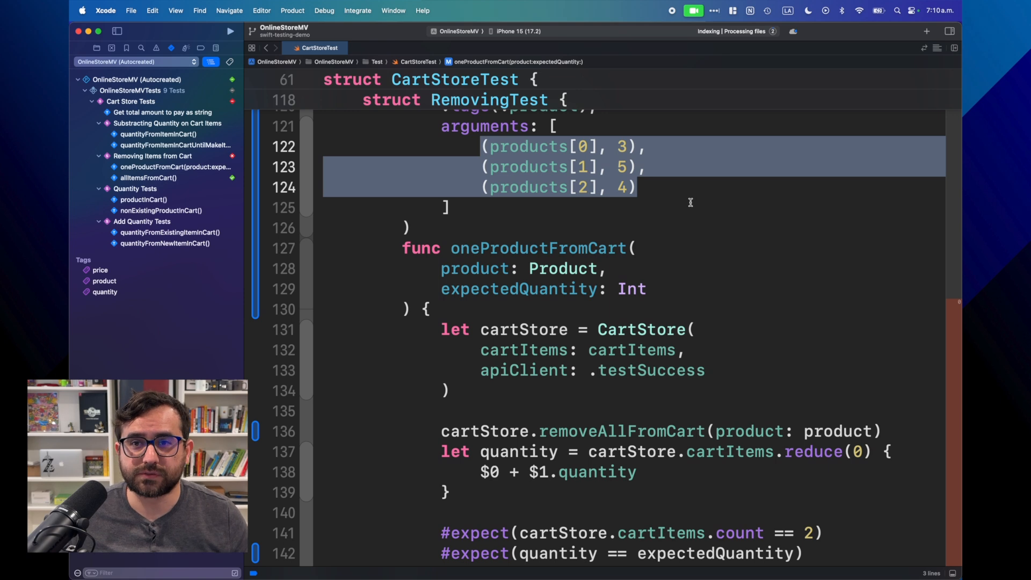
scroll(down, 3)
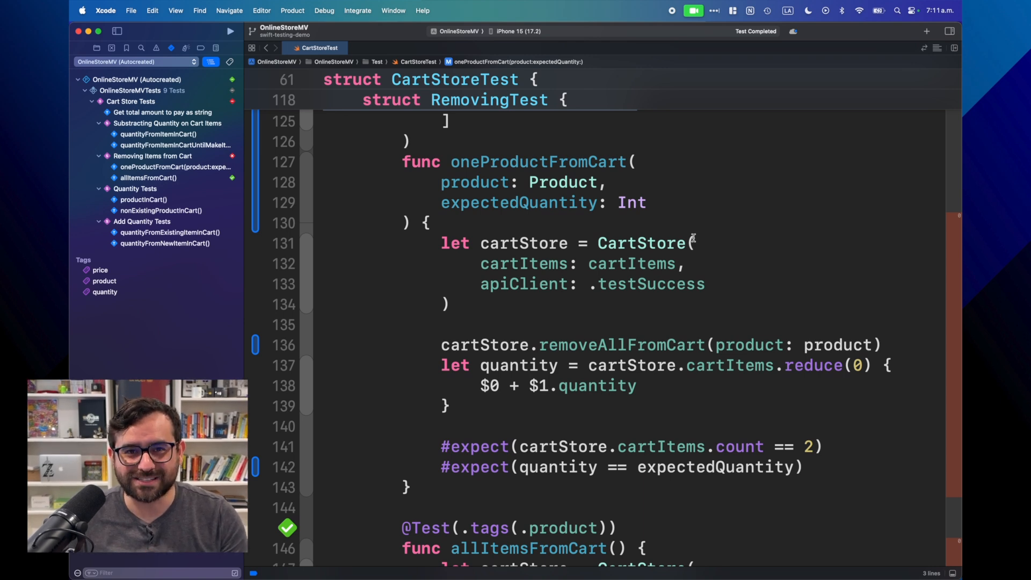
mouse_move(690, 240)
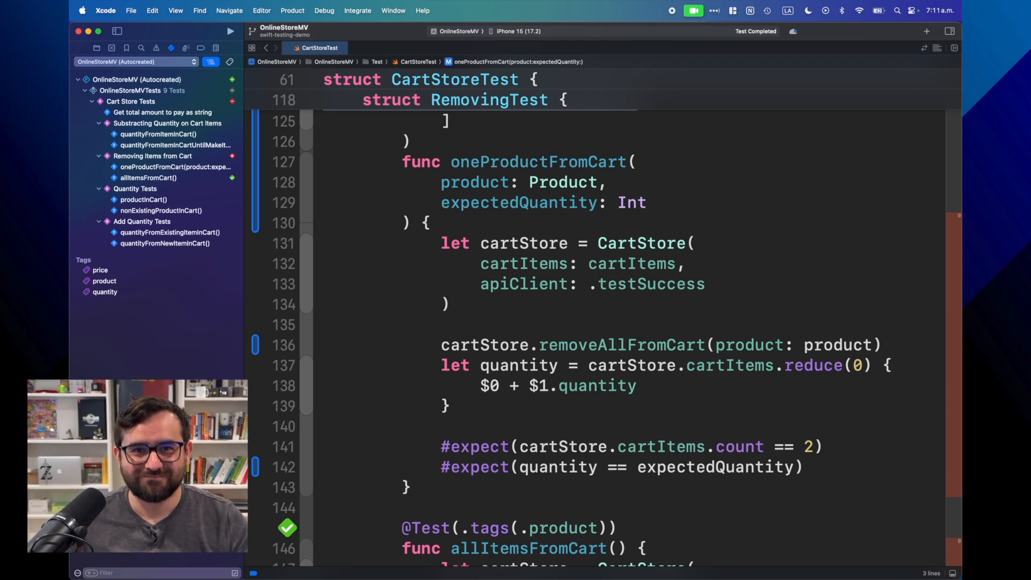